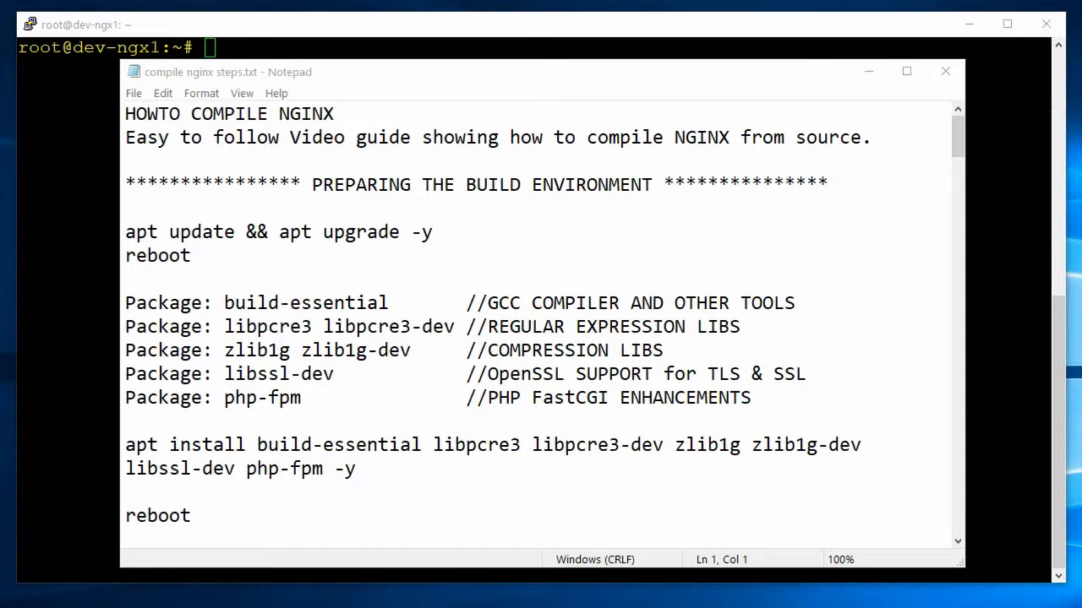
Copy the 'apt update && apt upgrade -y' line from the build notes and bring up the terminal.
{"action": "triple_click", "coordinate": [229, 115]}
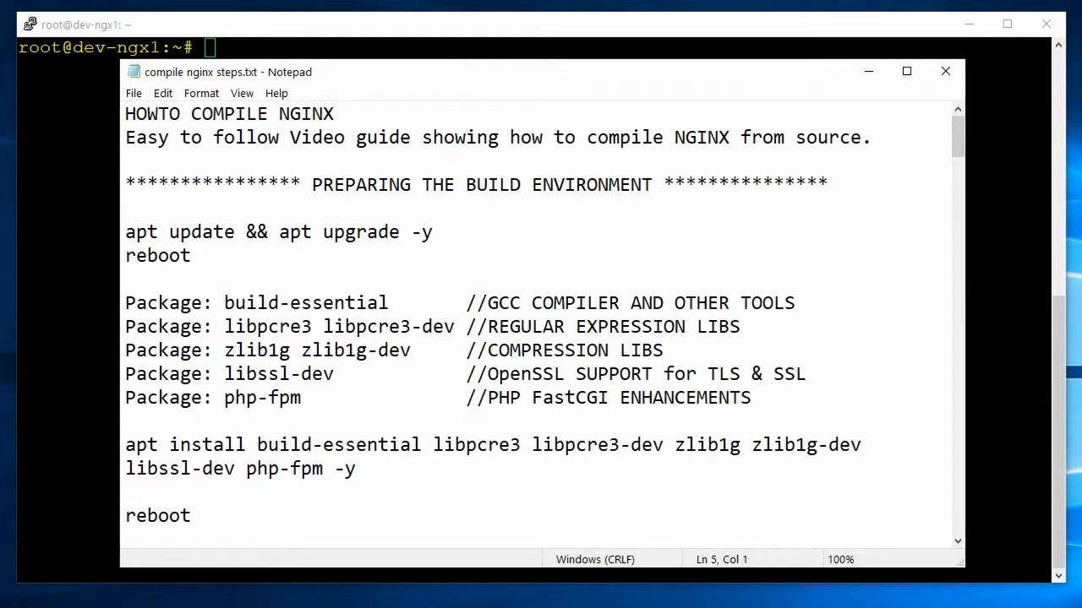
{"action": "left_click_drag", "start_coordinate": [311, 184], "coordinate": [643, 184]}
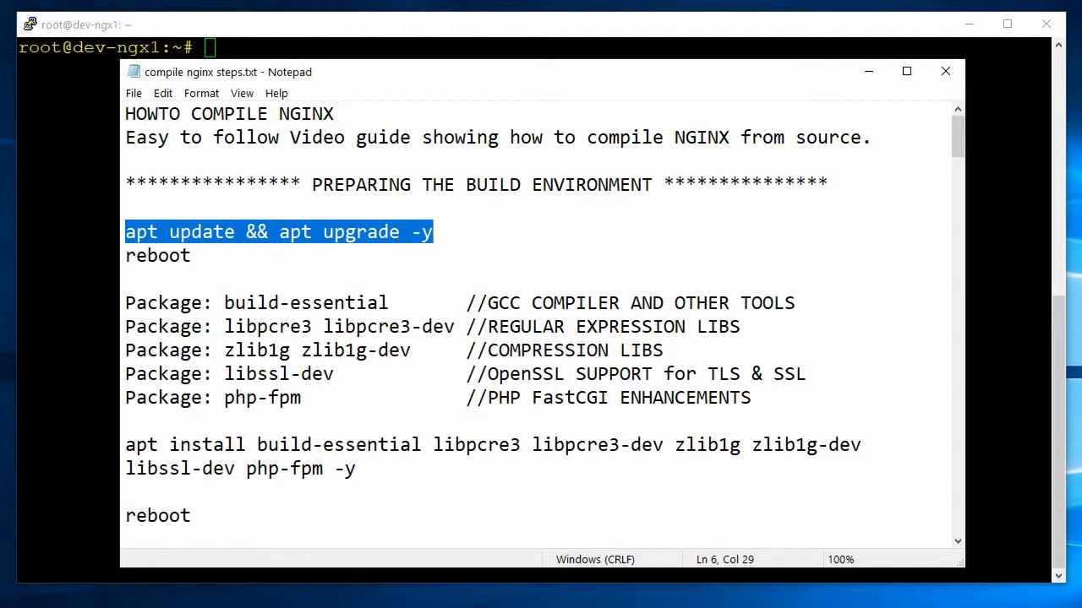
{"action": "double_click", "coordinate": [157, 256]}
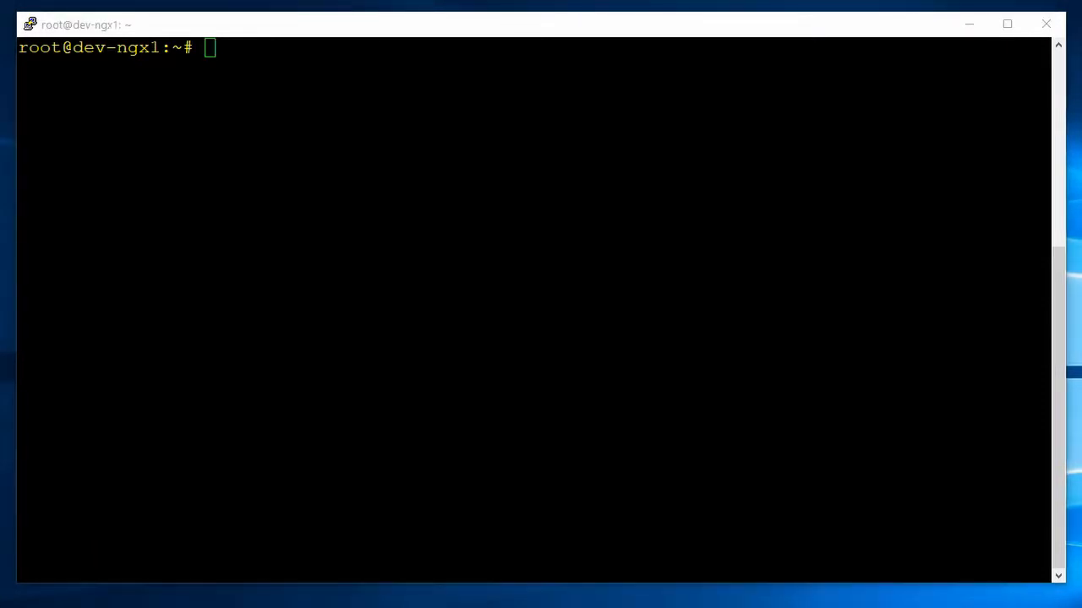
Run 'apt update && apt upgrade -y' on the server and return to the notes.
{"action": "type", "text": "apt update && apt upgrade -y"}
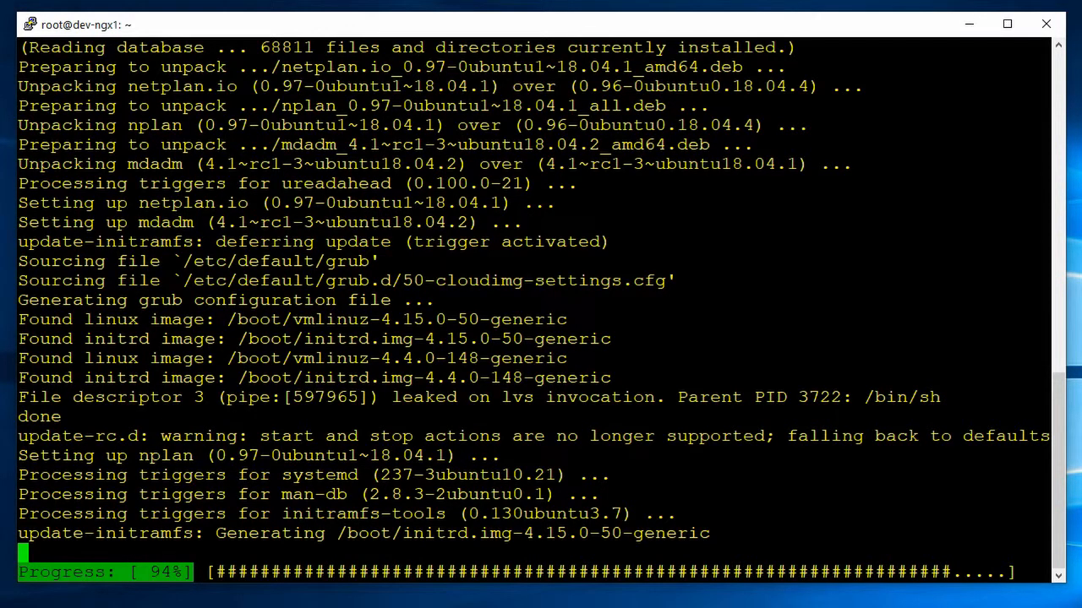
{"action": "type", "text": "reboot"}
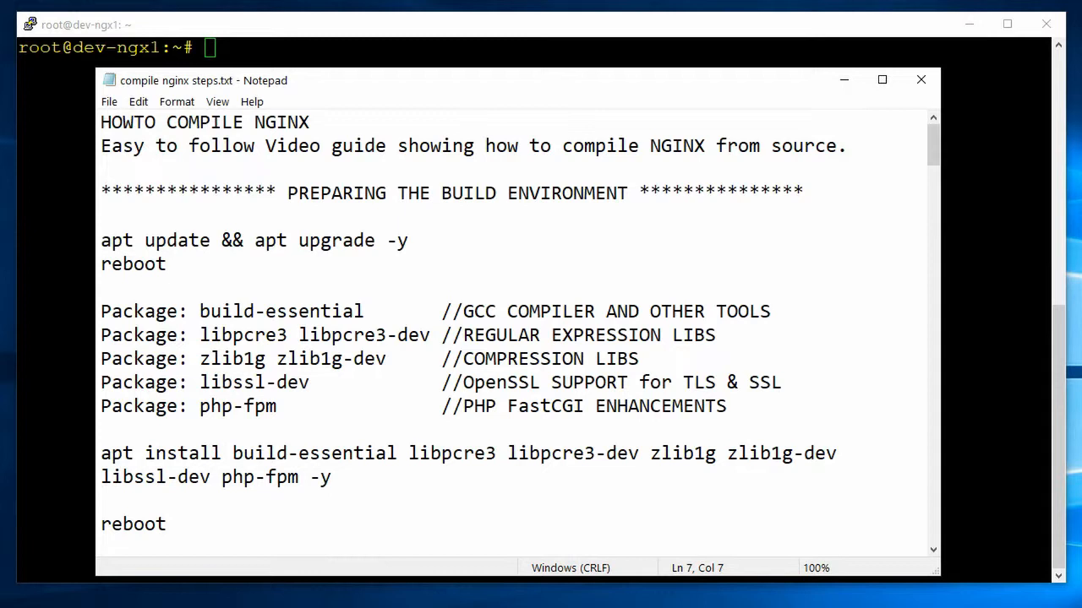
Review the package list (including php-fpm) and copy the full apt install command.
{"action": "double_click", "coordinate": [274, 311]}
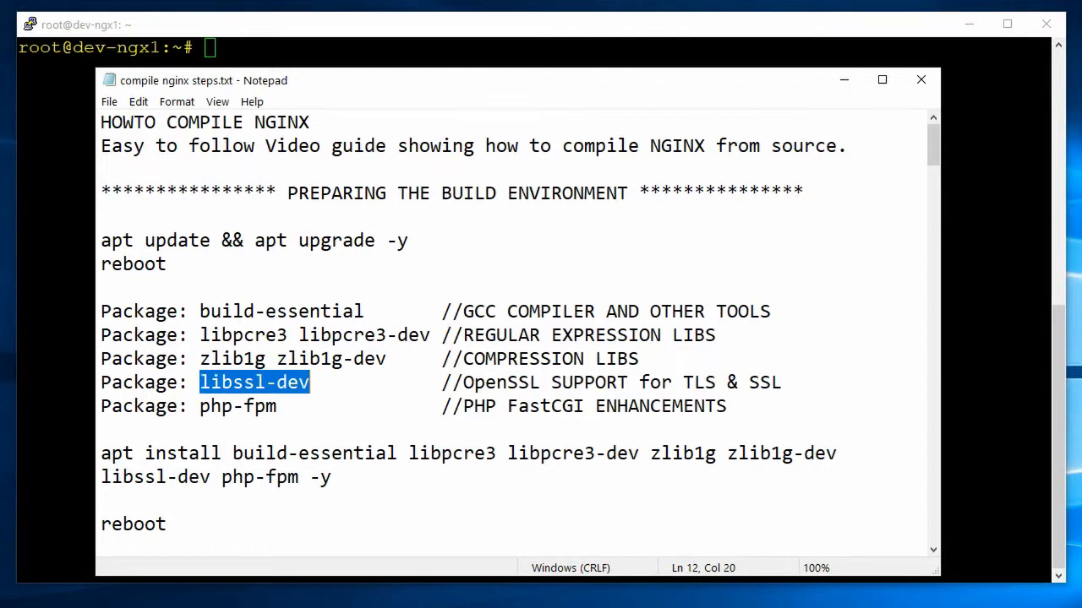
{"action": "double_click", "coordinate": [236, 406]}
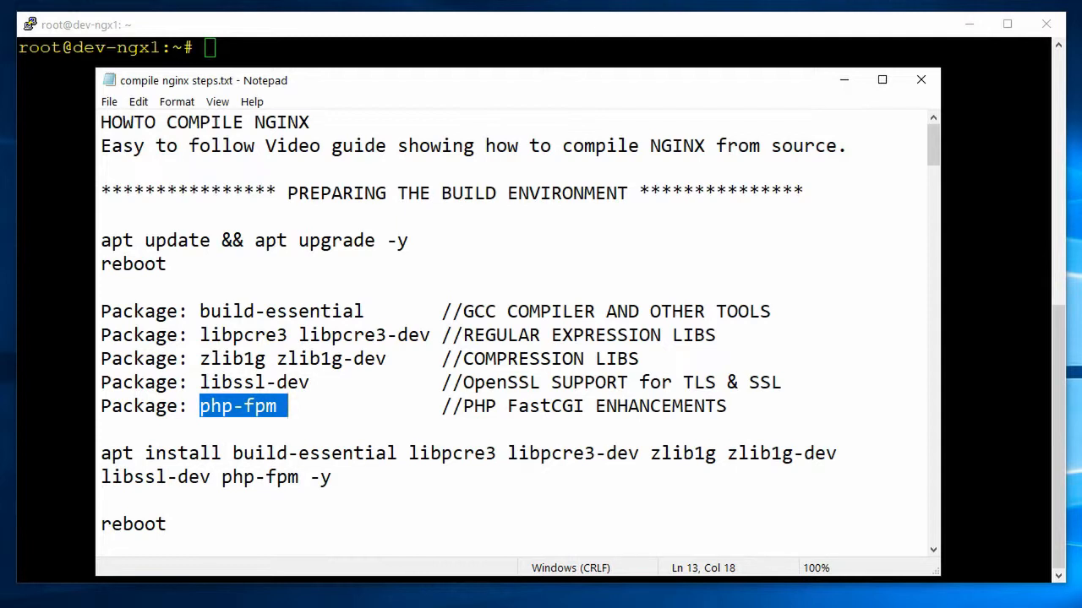
{"action": "left_click_drag", "start_coordinate": [101, 453], "coordinate": [331, 477]}
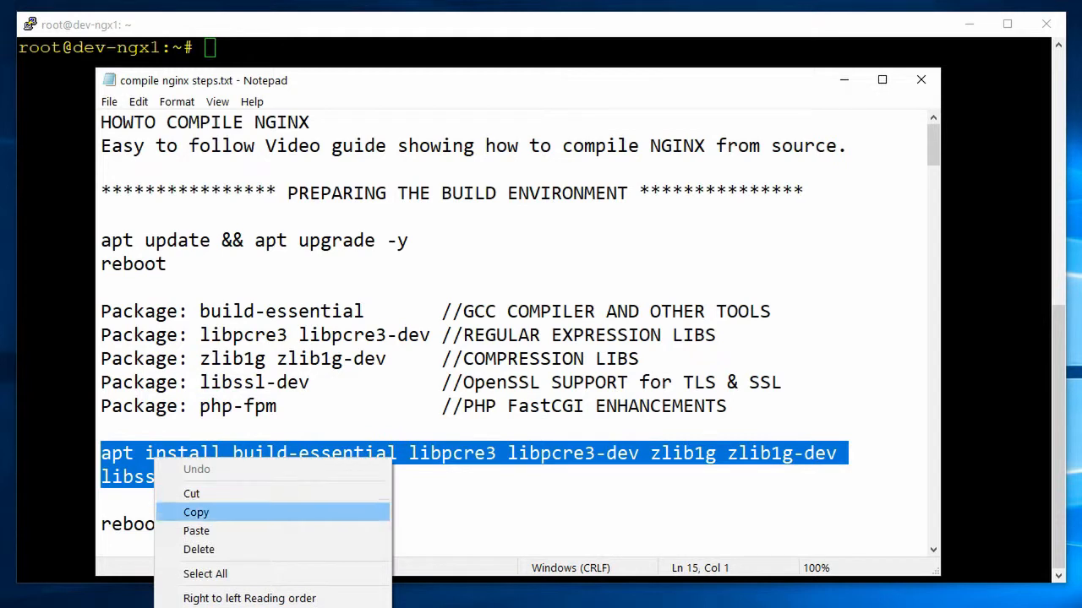
{"action": "left_click", "coordinate": [196, 512]}
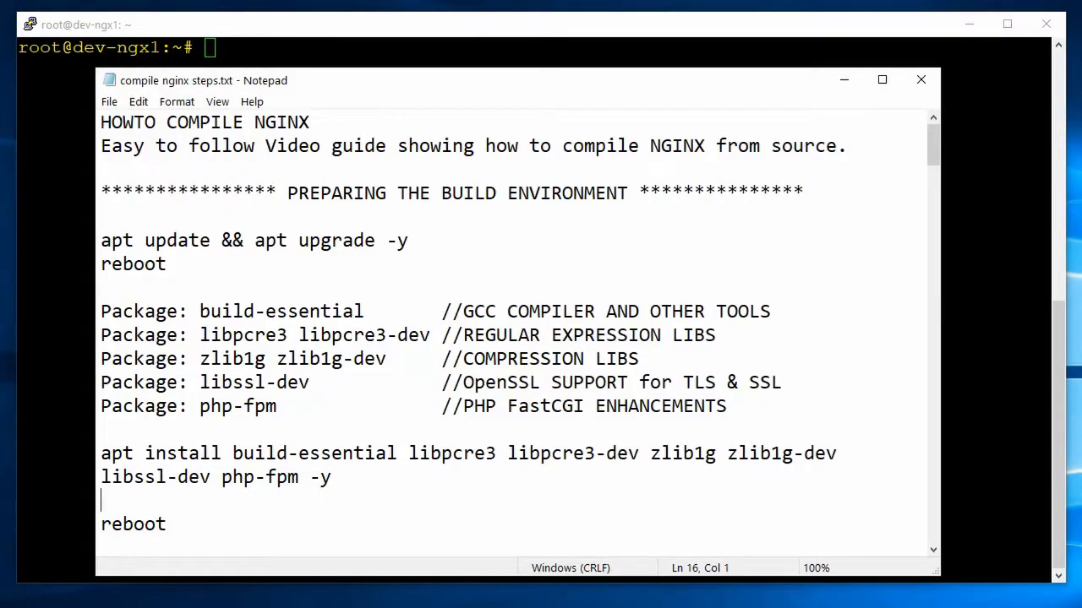
Highlight the reboot step and move down to the DOWNLOAD SOURCE AND COMPILE section.
{"action": "double_click", "coordinate": [132, 524]}
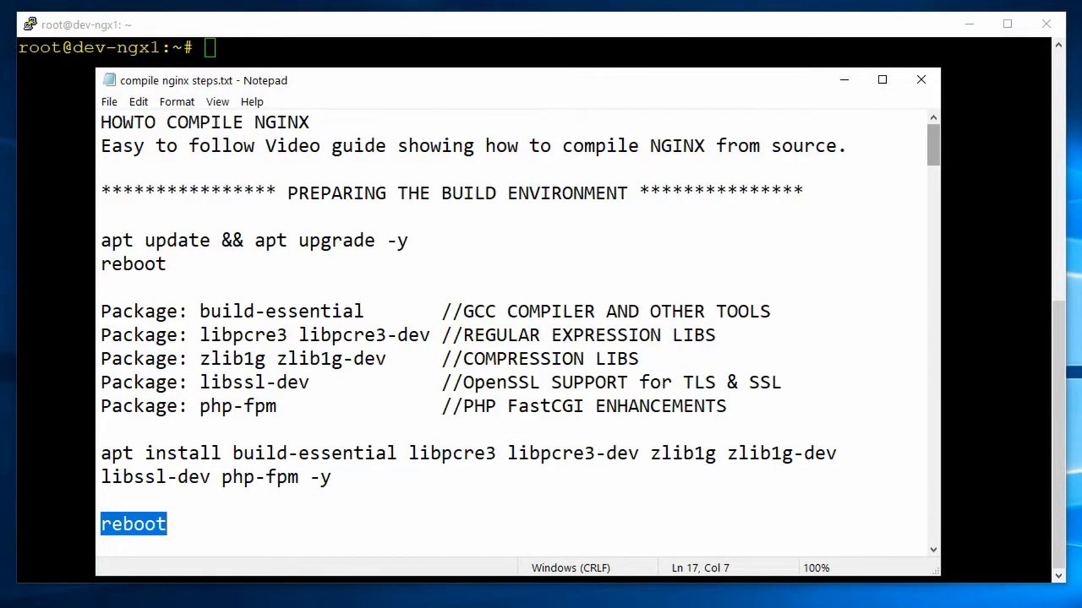
{"action": "scroll", "scroll_direction": "down", "scroll_amount": 3}
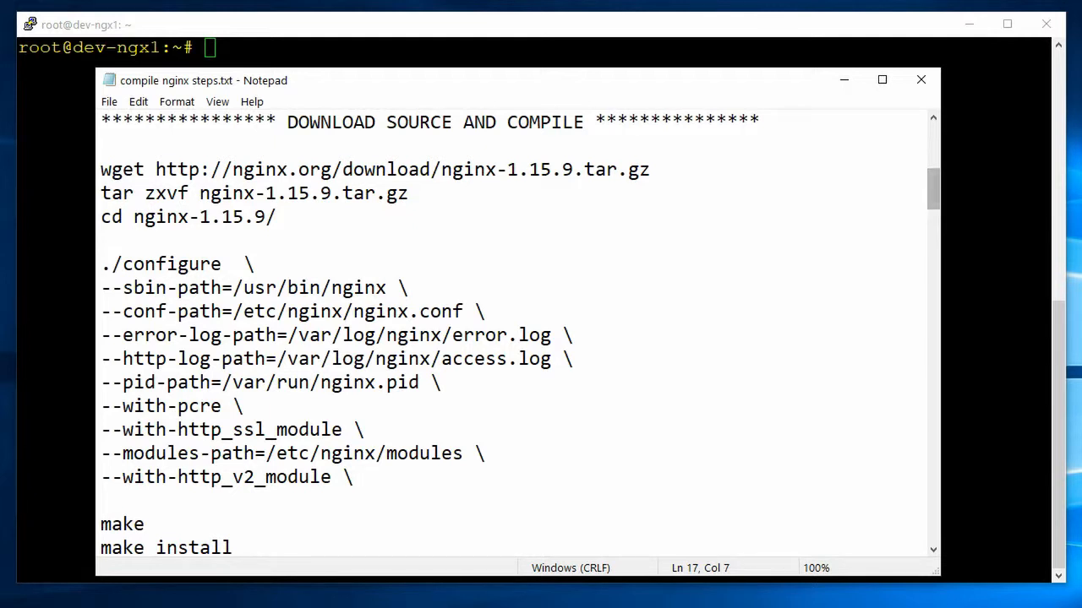
Download nginx-1.15.9.tar.gz with wget, extract it with tar zxvf, and cd into nginx-1.15.9.
{"action": "left_click_drag", "start_coordinate": [101, 169], "coordinate": [168, 192]}
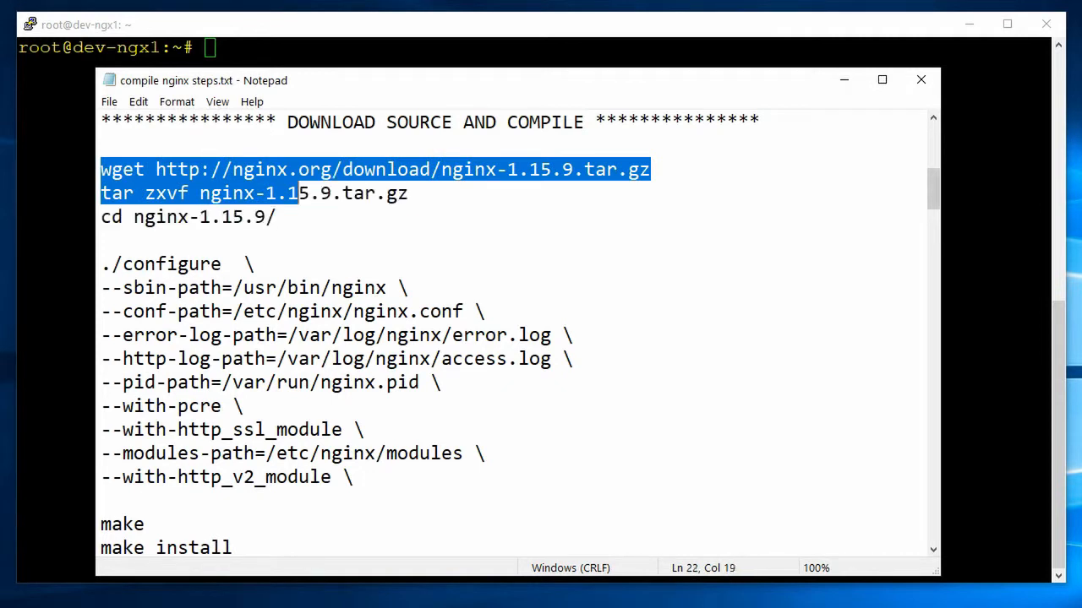
{"action": "right_click", "coordinate": [338, 192]}
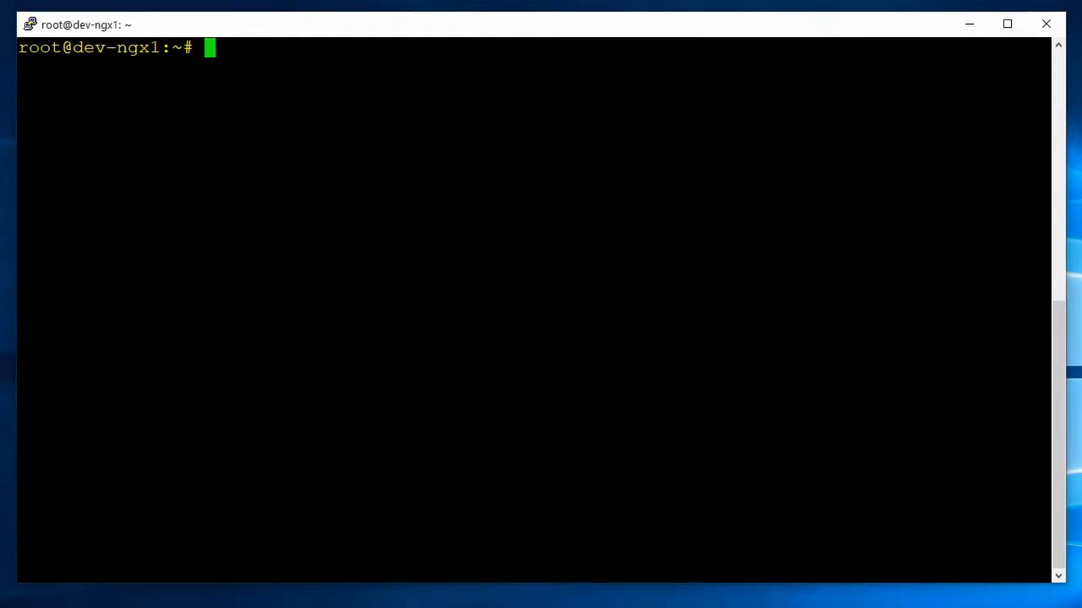
{"action": "type", "text": "tar zxvf nginx-1.15.9.tar.gz"}
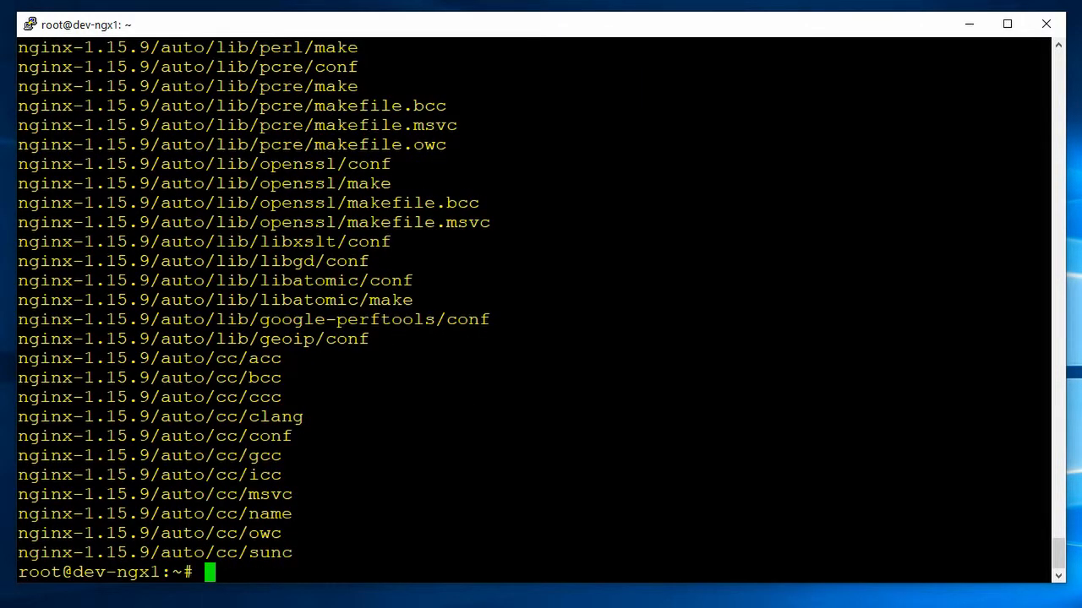
{"action": "type", "text": "cd ngin"}
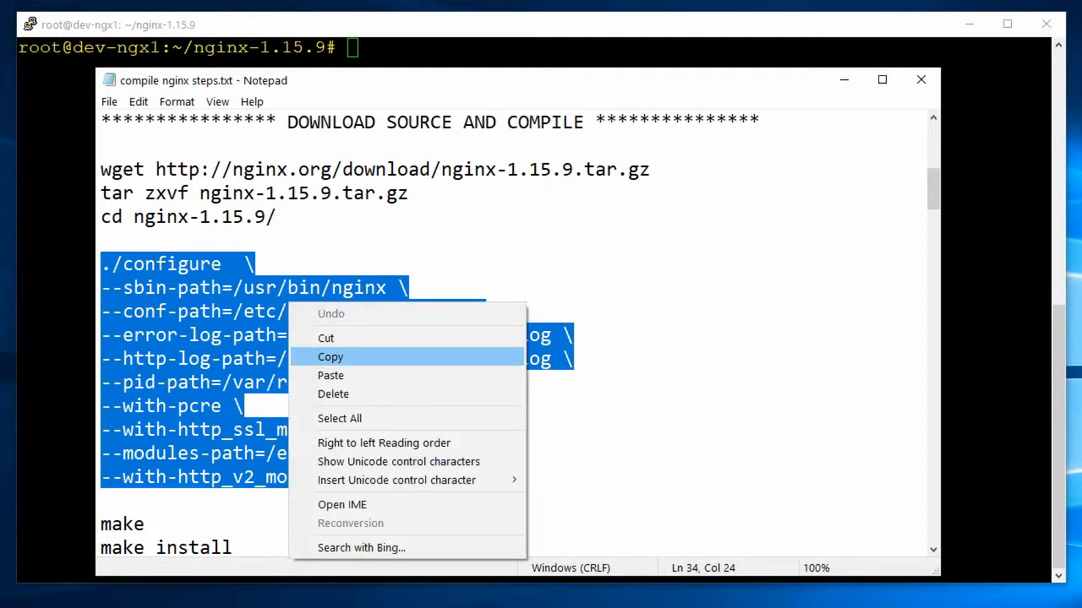
Run the ./configure block with the custom paths and modules from the notes.
{"action": "left_click", "coordinate": [329, 357]}
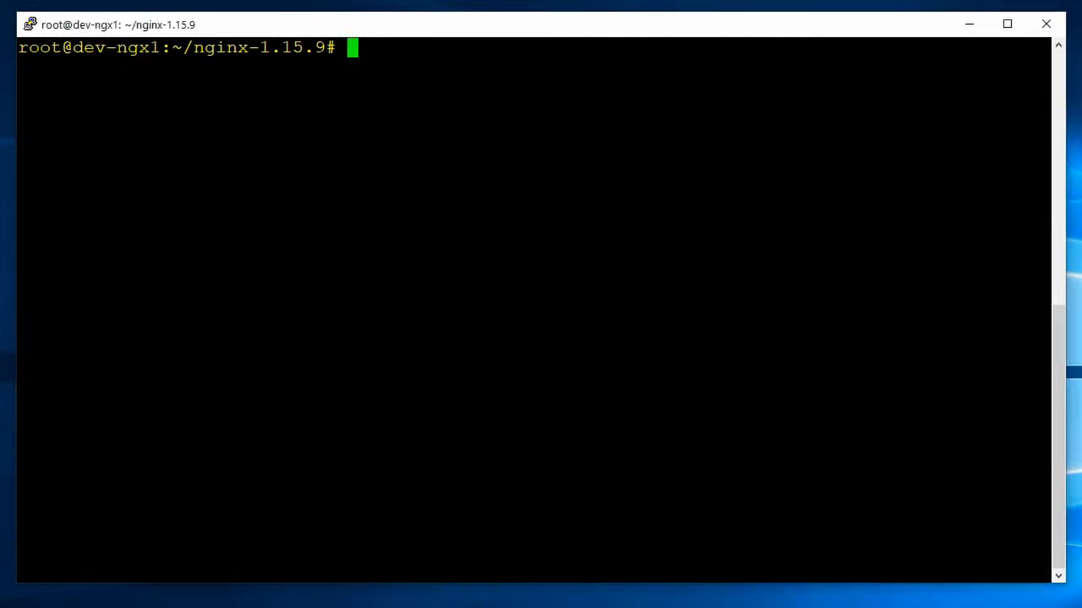
{"action": "type", "text": "./configure \\"}
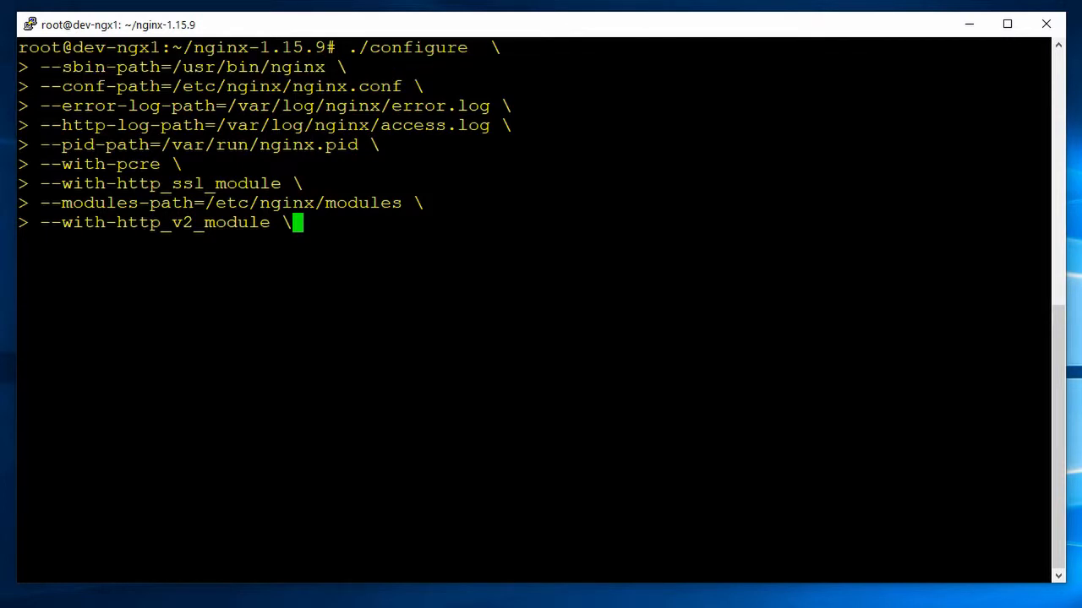
{"action": "double_click", "coordinate": [244, 68]}
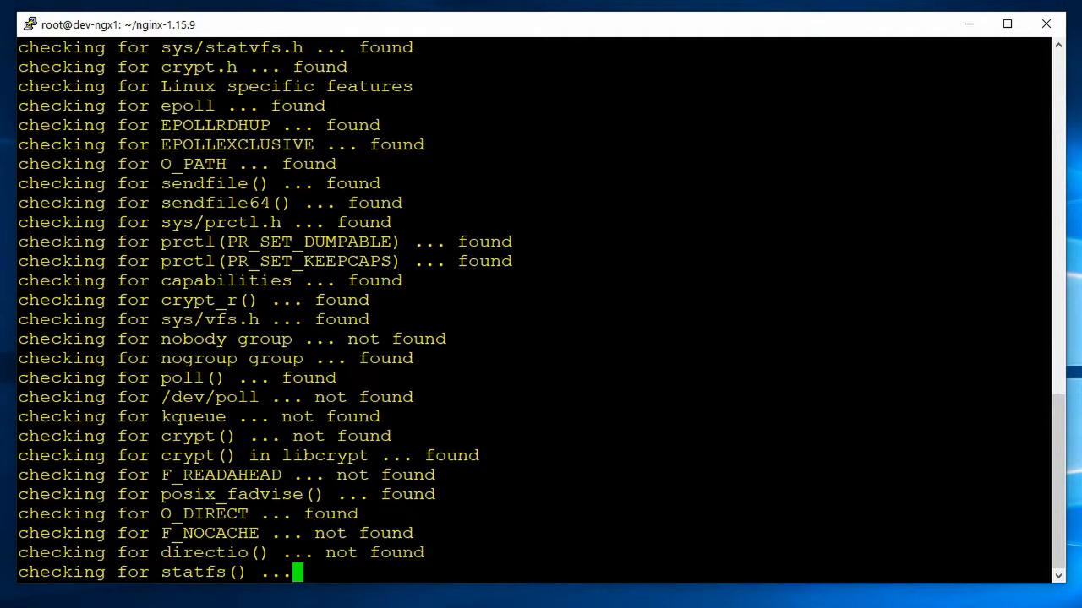
{"action": "scroll", "scroll_direction": "down", "scroll_amount": 3}
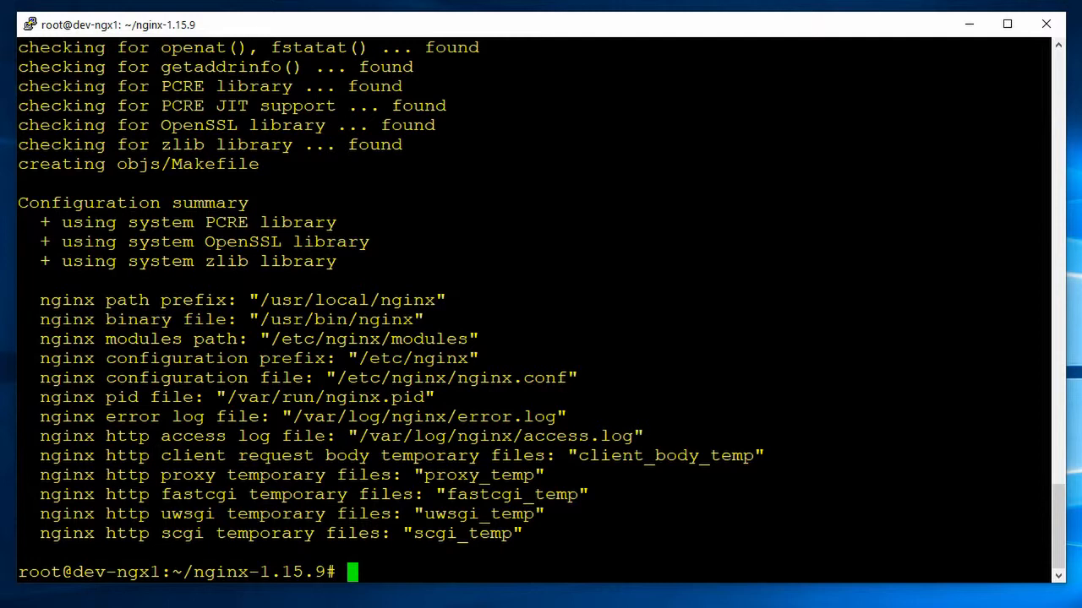
Review the /etc/ configuration file path in the summary, then clear the terminal.
{"action": "double_click", "coordinate": [365, 379]}
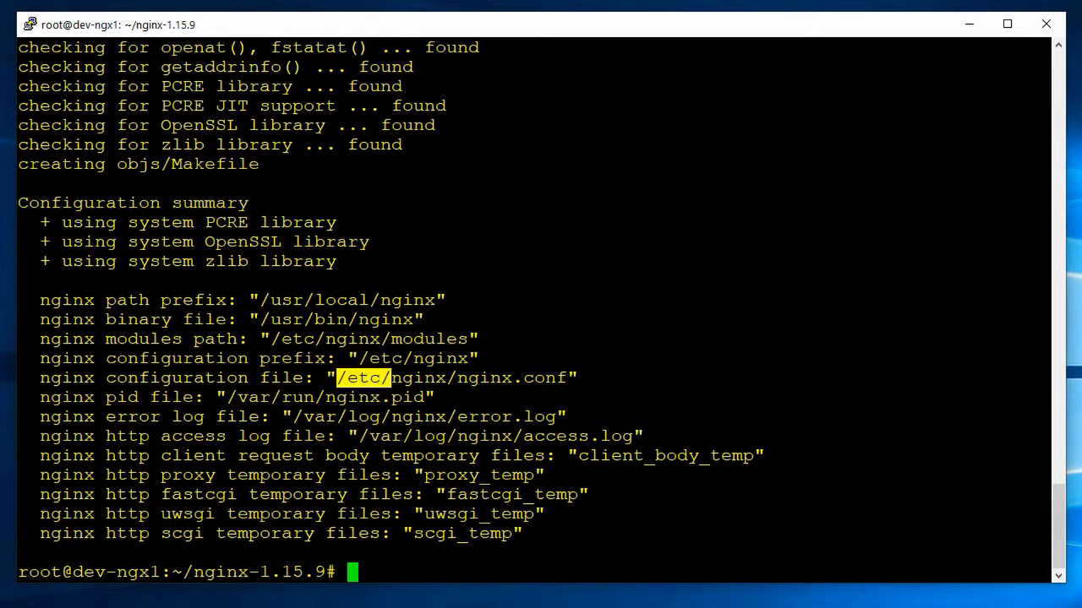
{"action": "left_click_drag", "start_coordinate": [342, 379], "coordinate": [568, 378]}
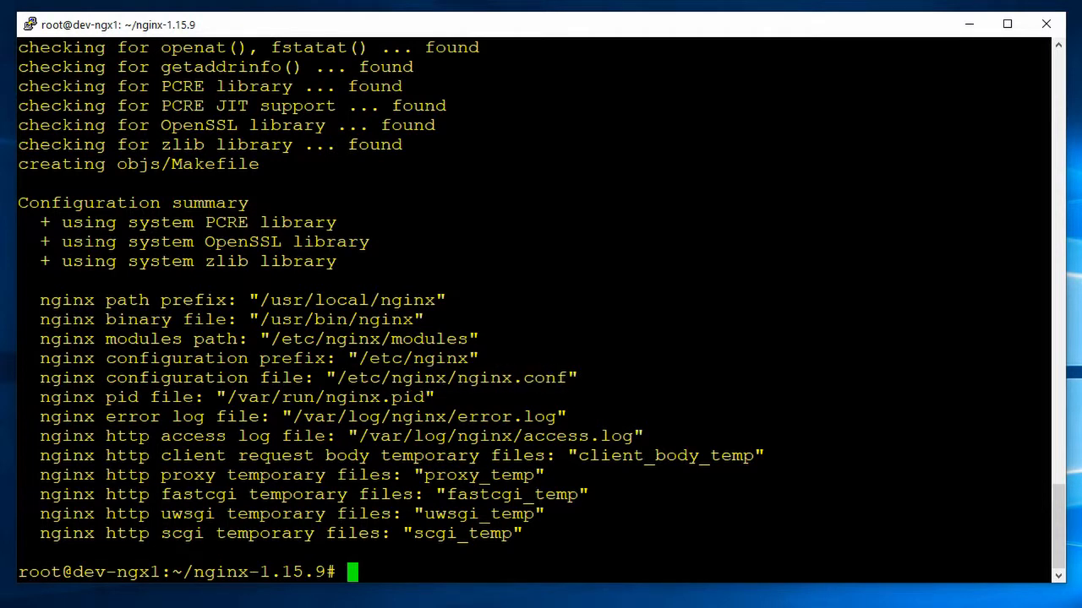
{"action": "double_click", "coordinate": [324, 397]}
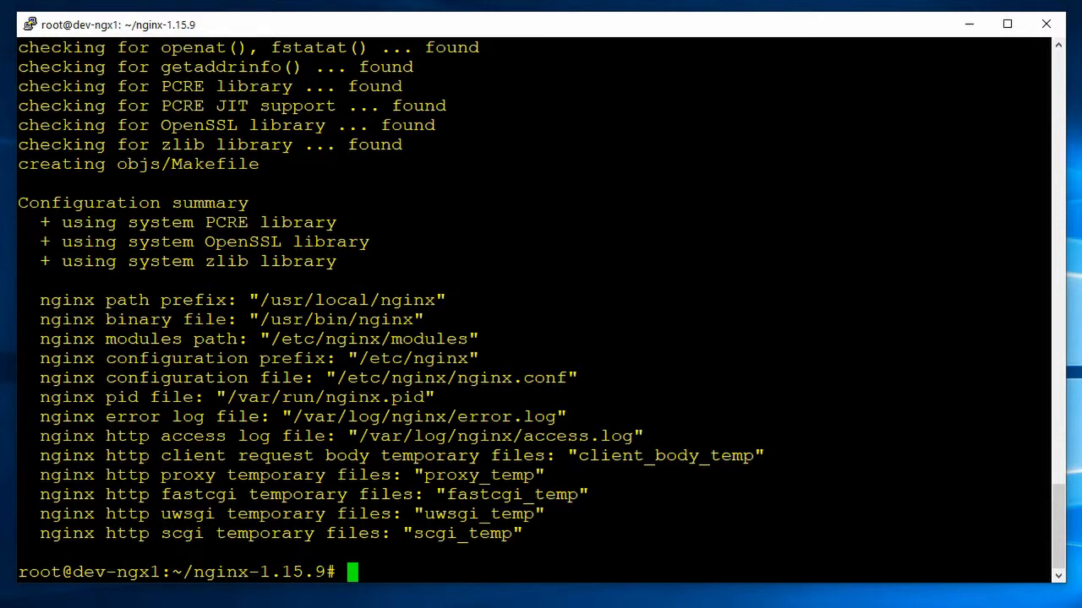
{"action": "type", "text": "clear"}
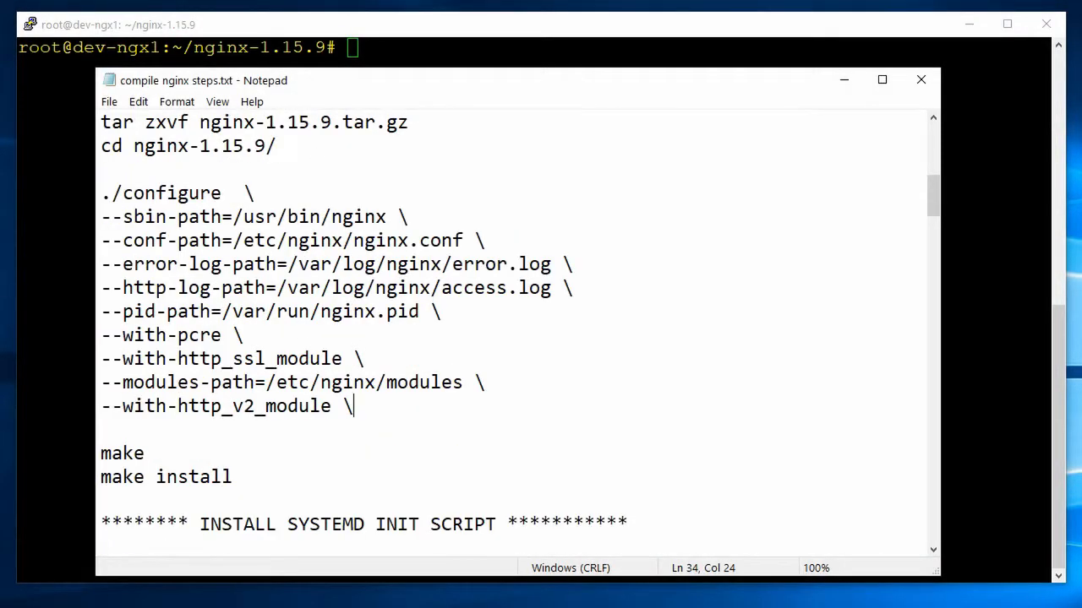
Run make and then make install in the nginx-1.15.9 source folder.
{"action": "double_click", "coordinate": [122, 453]}
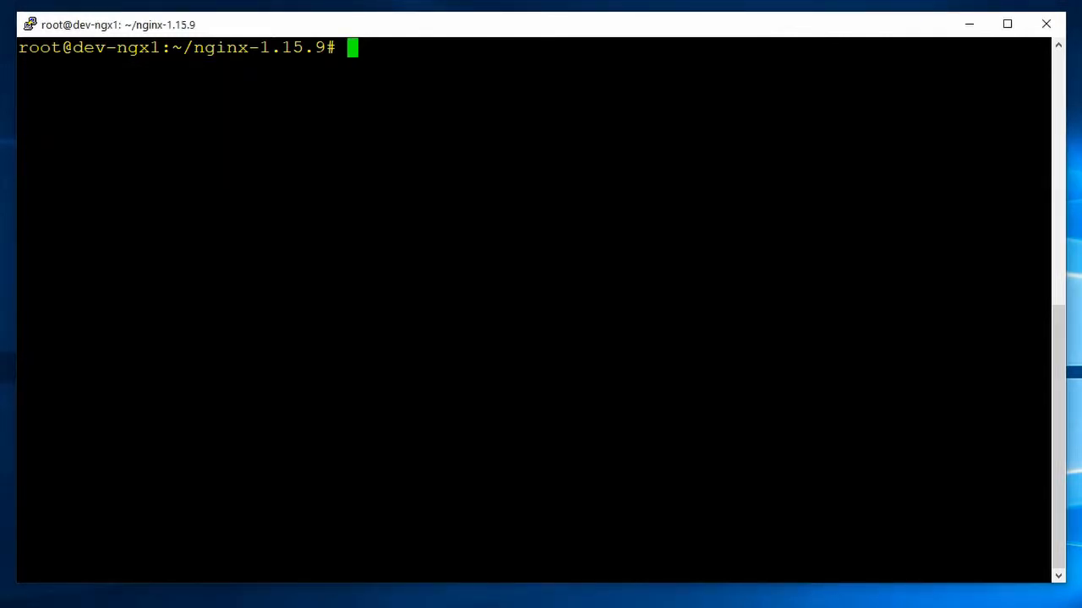
{"action": "type", "text": "make"}
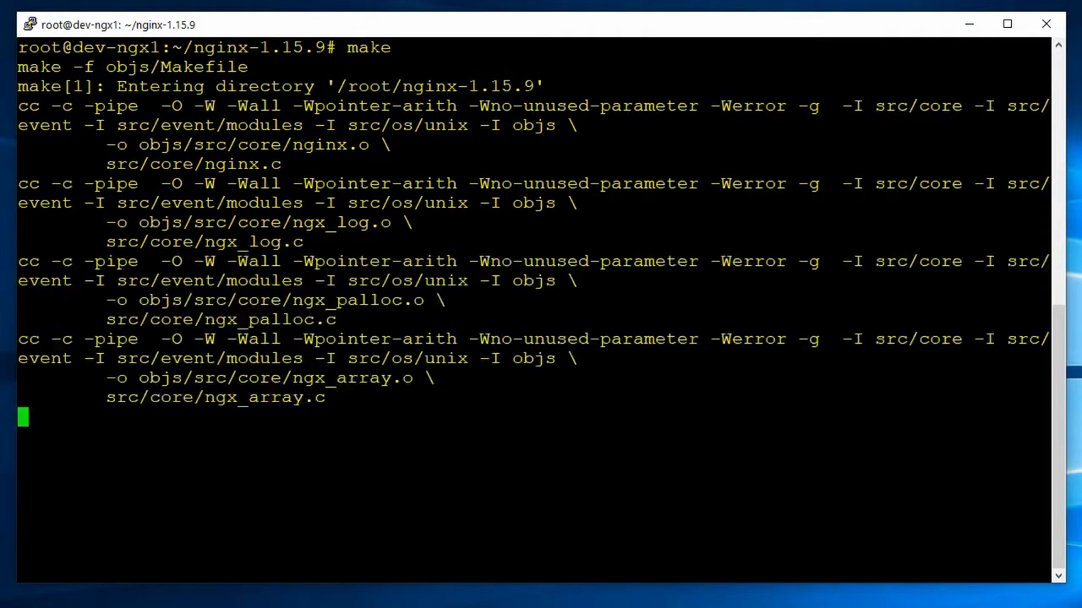
{"action": "scroll", "scroll_direction": "down", "scroll_amount": 3}
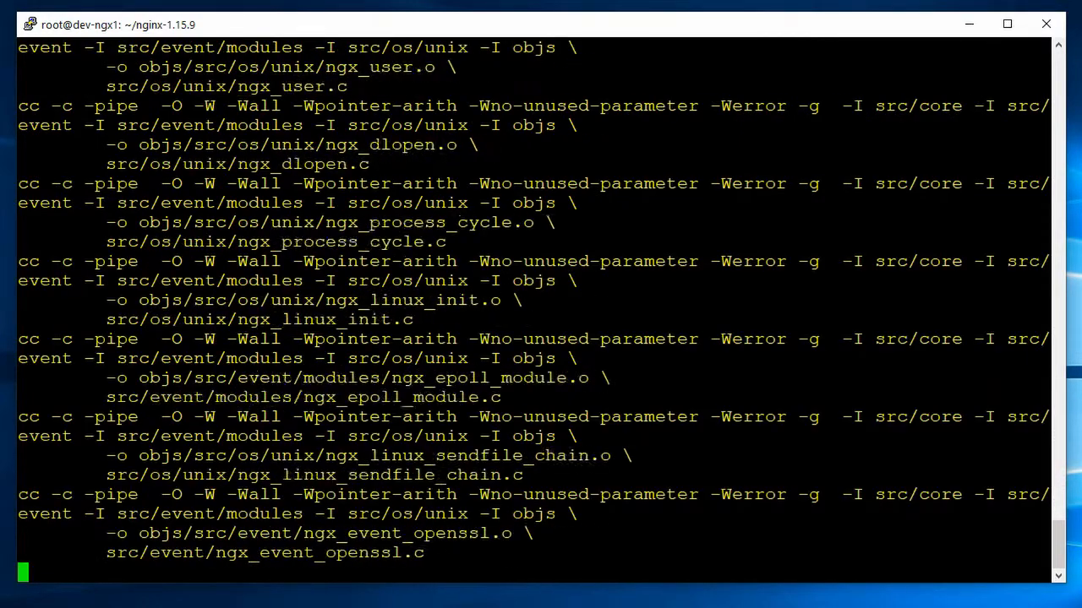
{"action": "scroll", "scroll_direction": "down", "scroll_amount": 3}
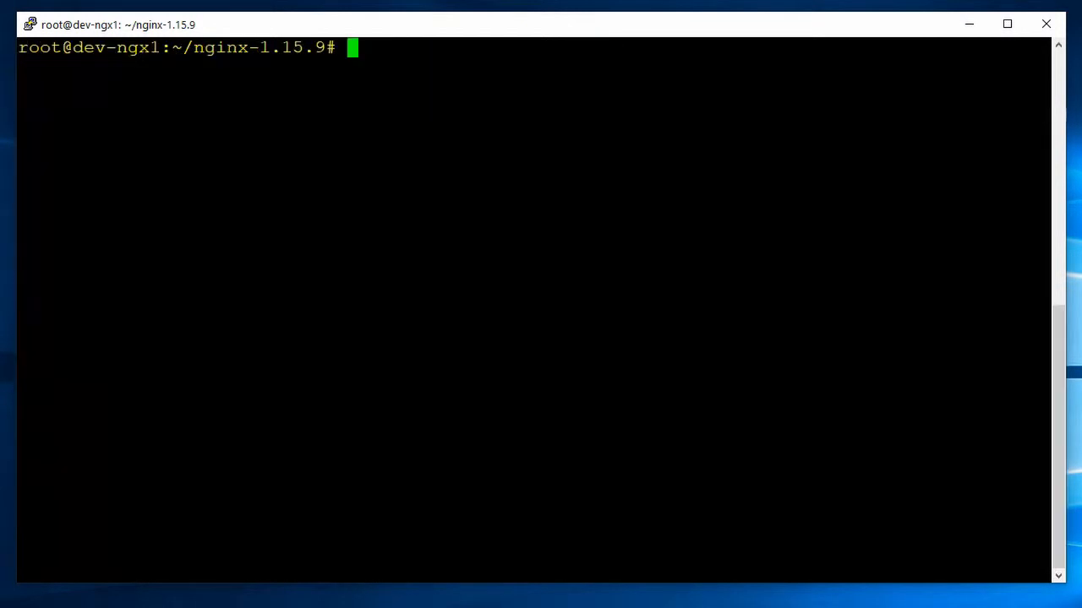
{"action": "type", "text": "make"}
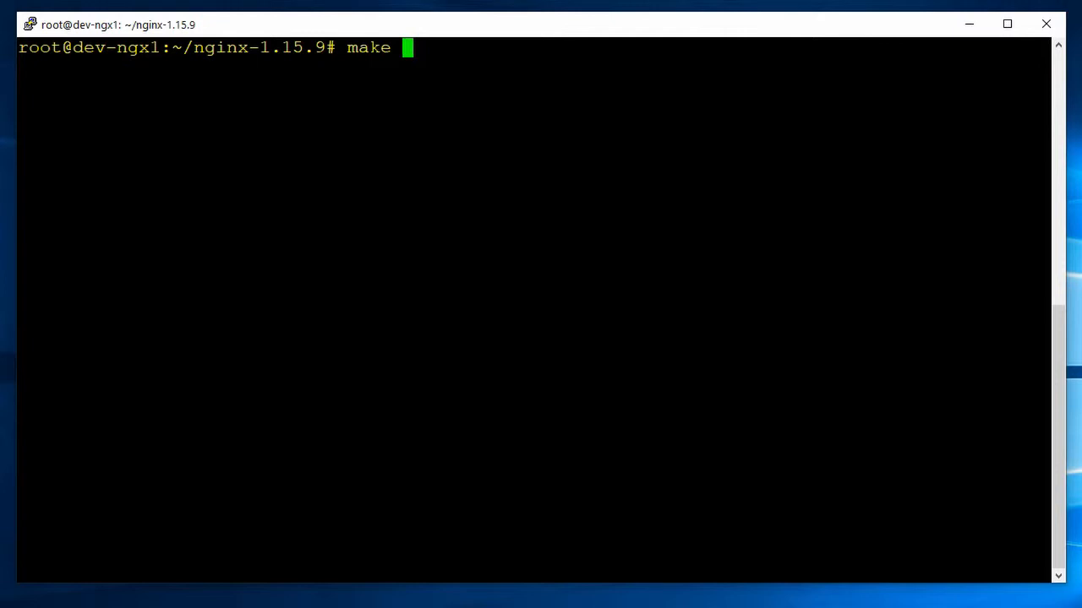
{"action": "type", "text": "install"}
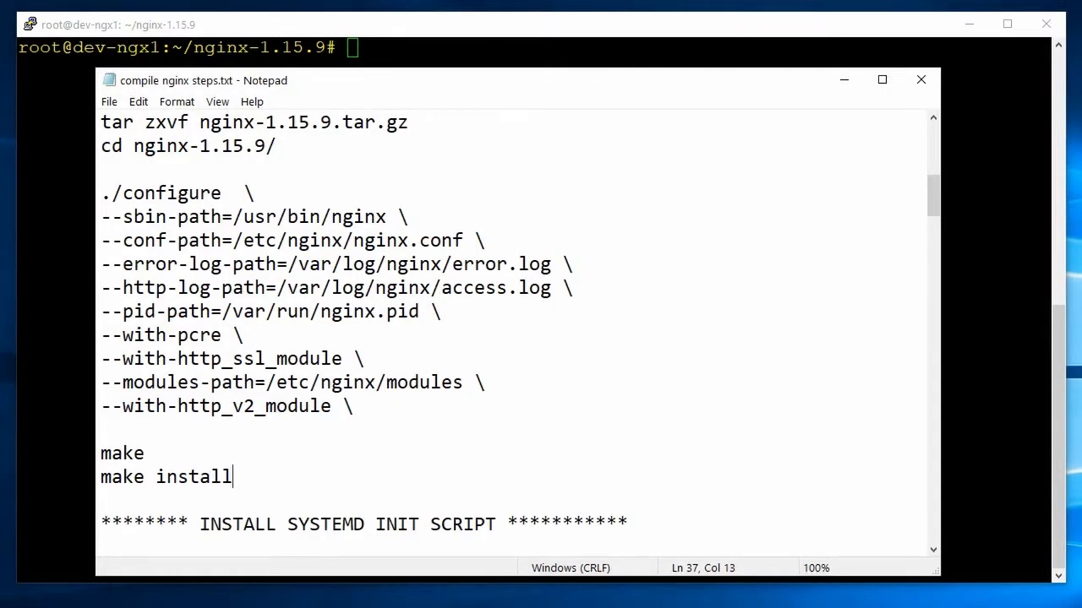
Copy the systemd unit text from the INSTALL SYSTEMD INIT SCRIPT section and edit /lib/systemd/system/nginx.service with vi.
{"action": "scroll", "scroll_direction": "down", "scroll_amount": 3}
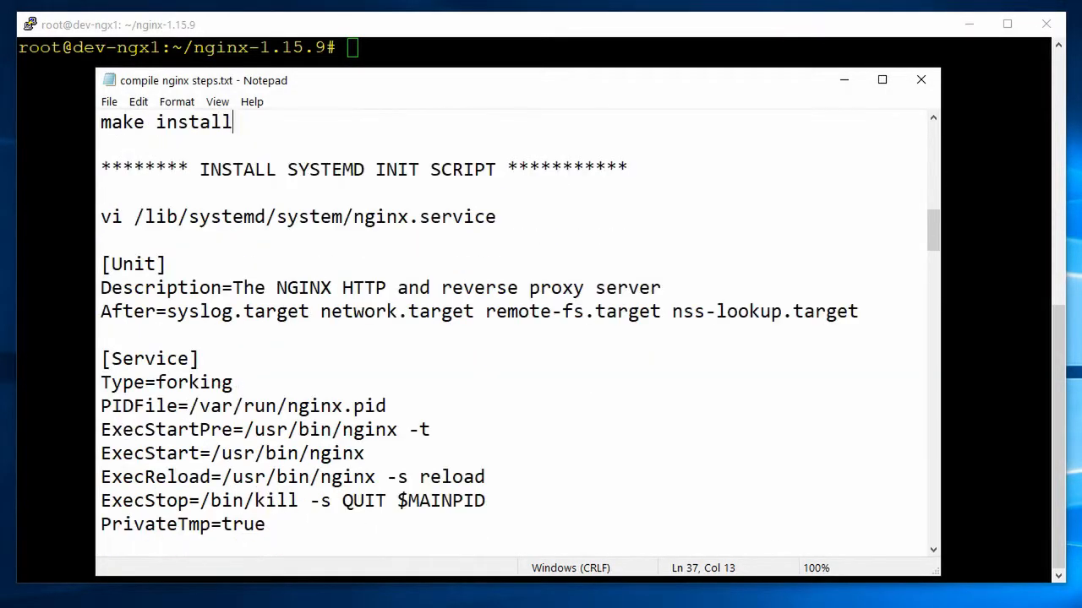
{"action": "scroll", "scroll_direction": "down", "scroll_amount": 3}
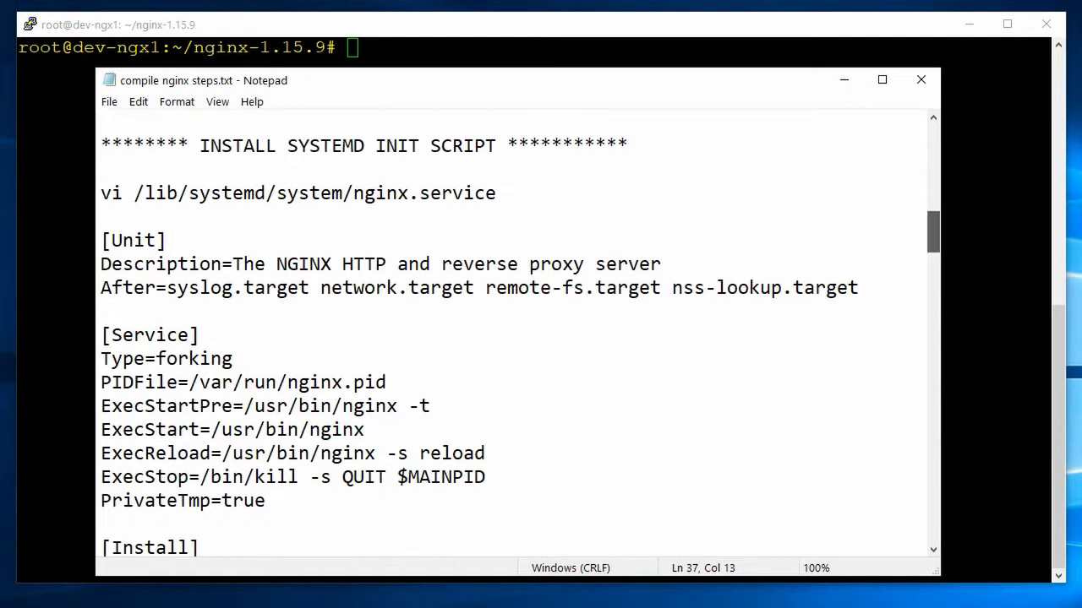
{"action": "scroll", "scroll_direction": "down", "scroll_amount": 3}
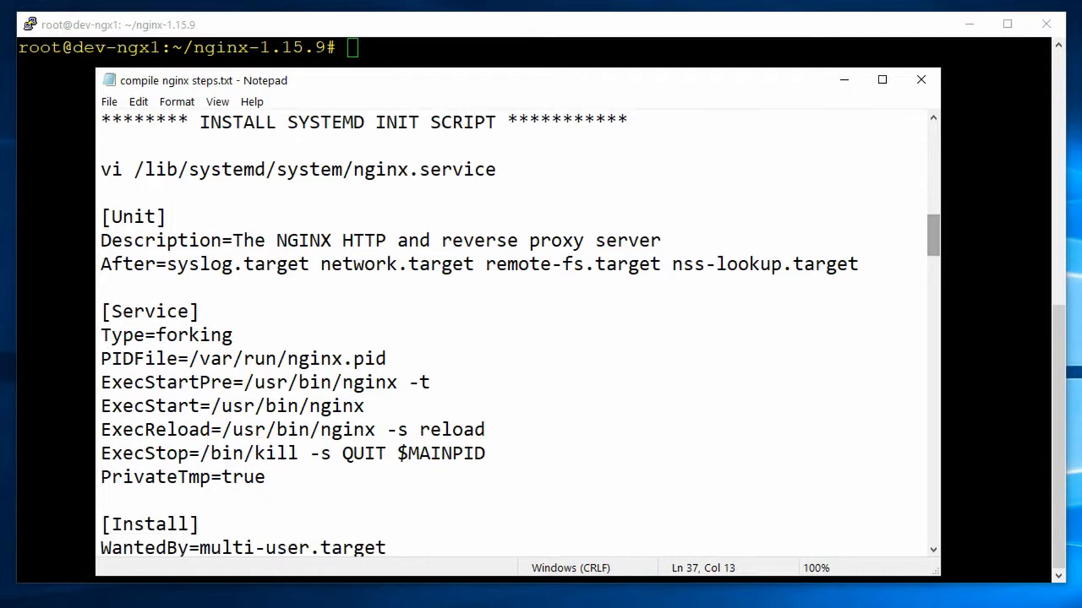
{"action": "left_click_drag", "start_coordinate": [200, 122], "coordinate": [475, 122]}
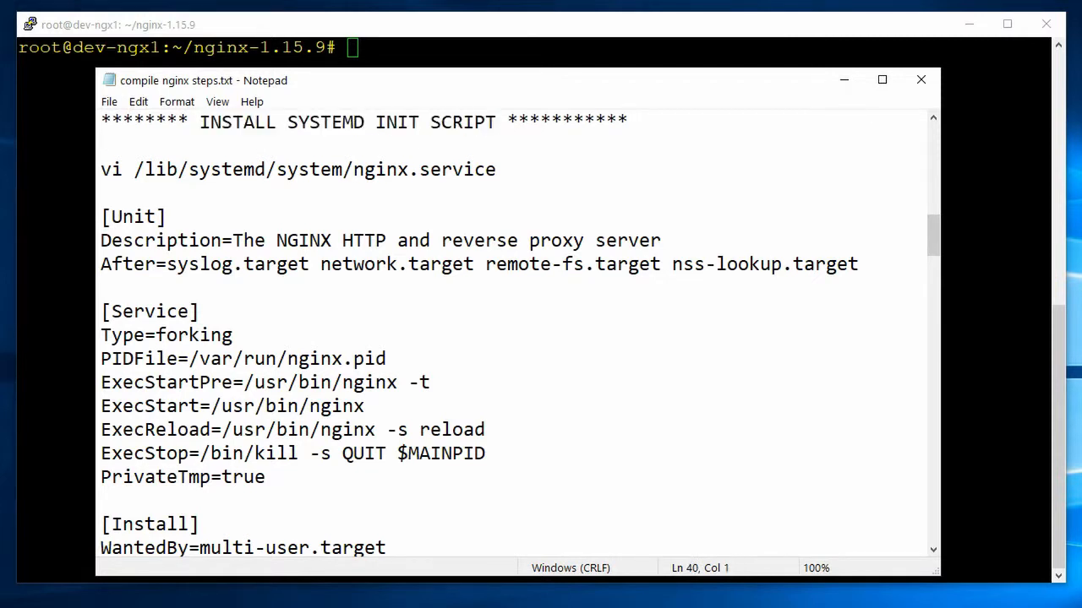
{"action": "triple_click", "coordinate": [296, 169]}
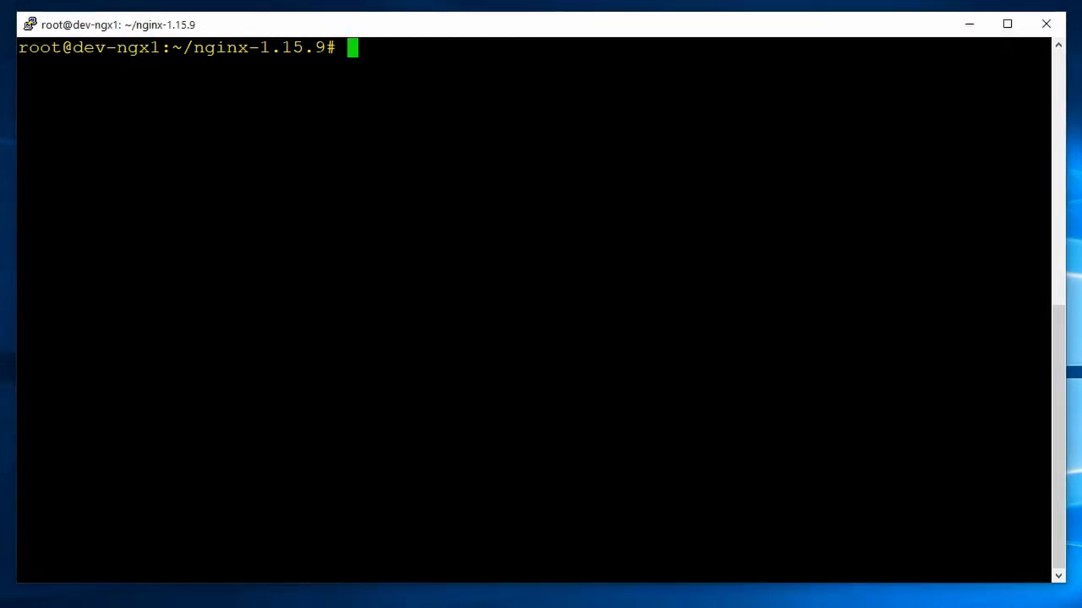
{"action": "type", "text": "vi /lib/systemd/system/nginx.service"}
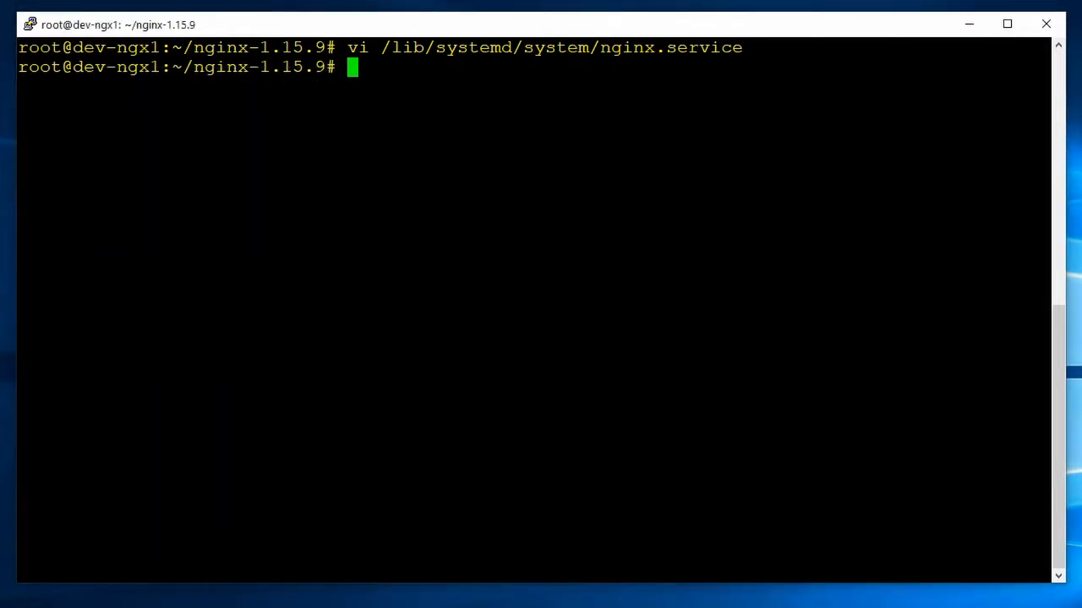
Run systemctl enable, start and status nginx, confirming active (running), then quit the pager.
{"action": "type", "text": "systemctl enable nginx"}
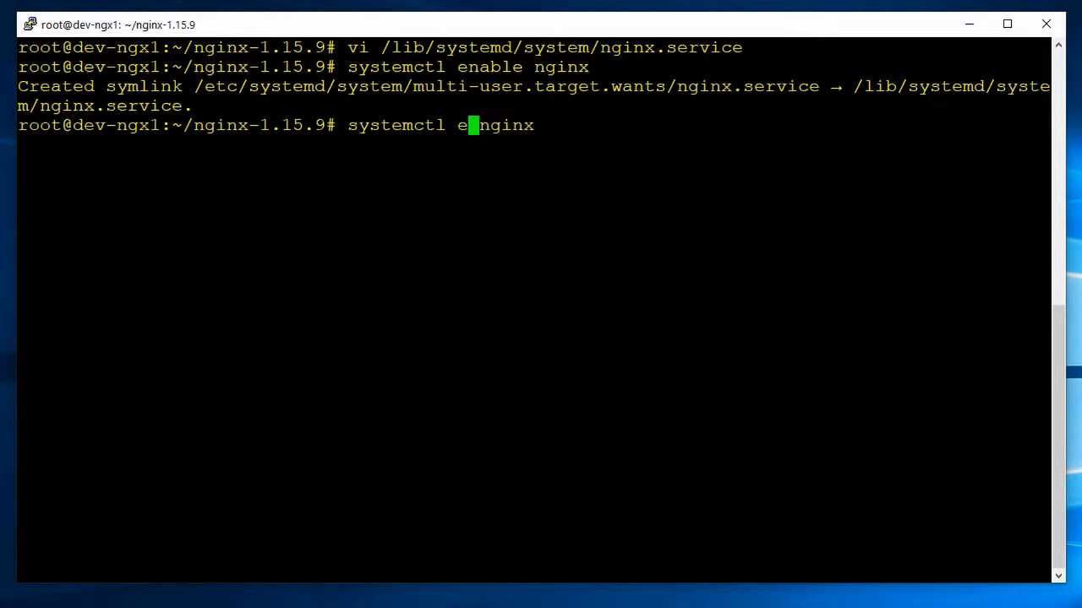
{"action": "type", "text": "start"}
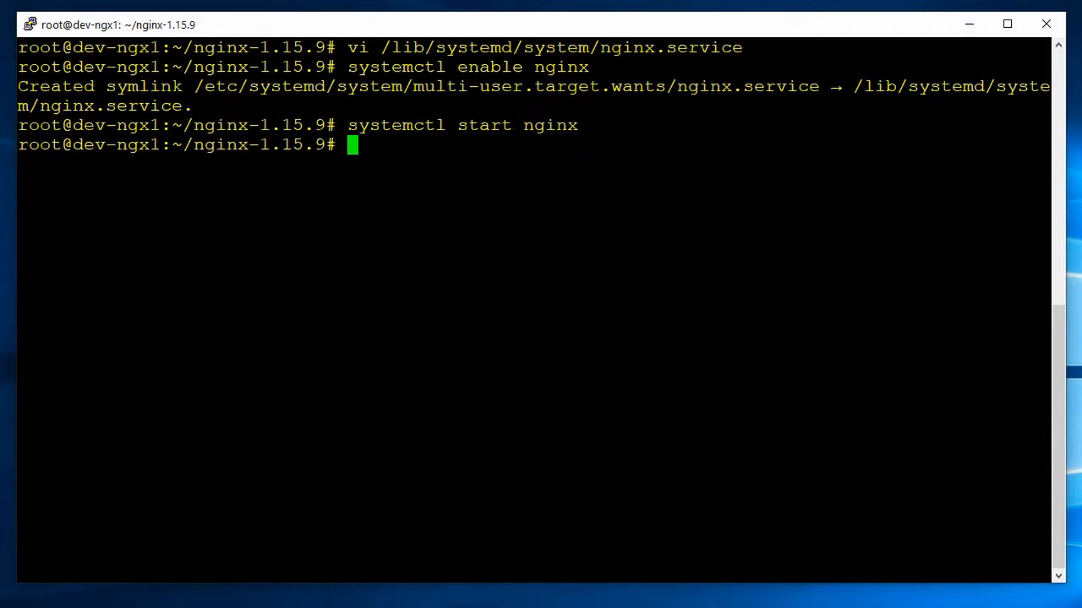
{"action": "type", "text": "systemctl start nginx"}
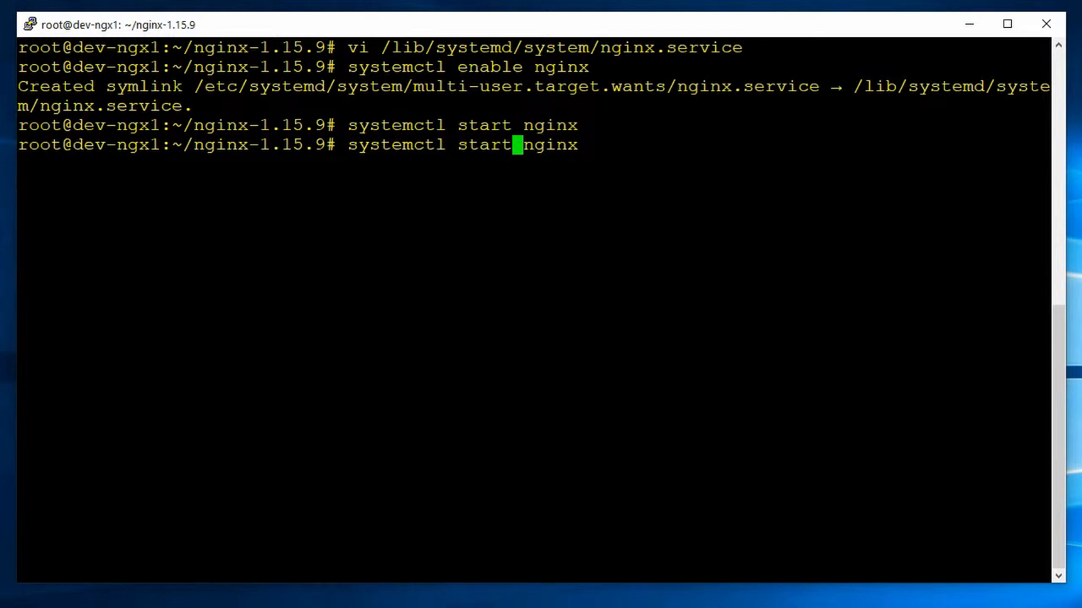
{"action": "key", "text": "Backspace"}
{"action": "type", "text": "us"}
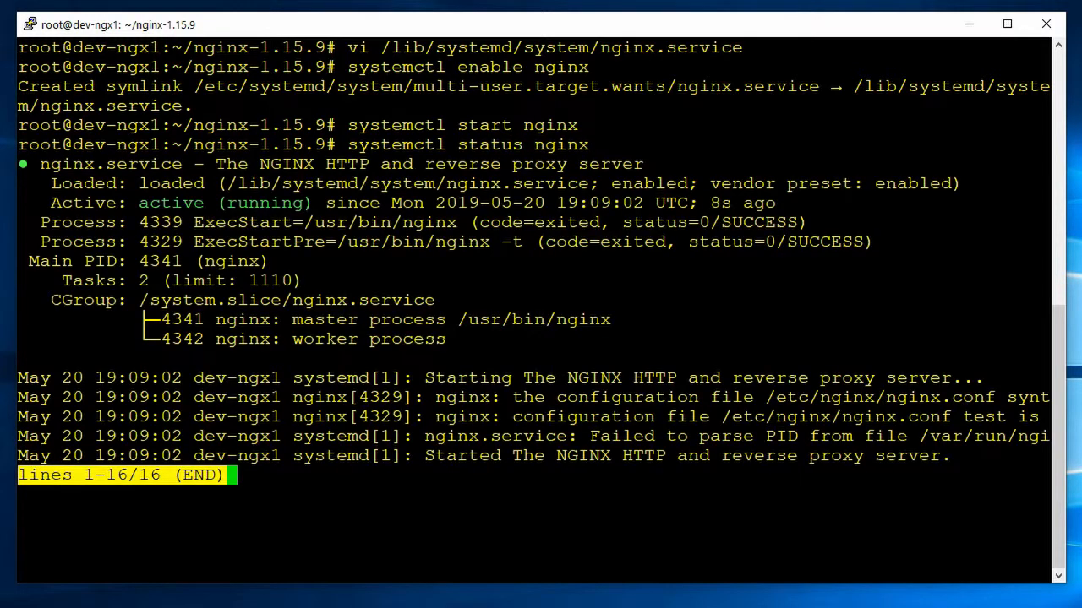
{"action": "key", "text": "q"}
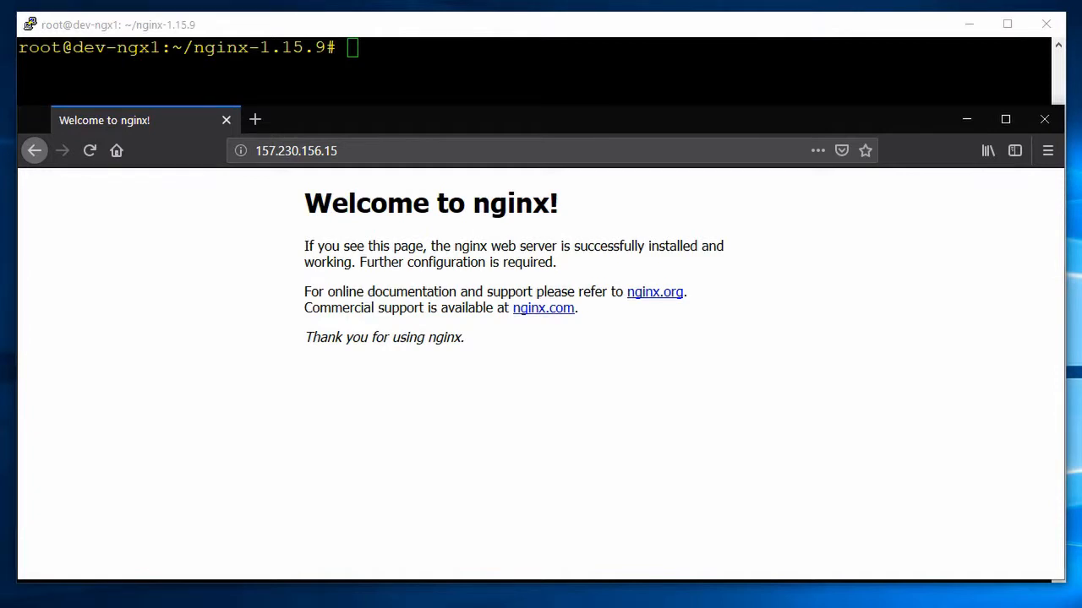
Confirm the Welcome to nginx page at 157.230.156.15 and close Firefox.
{"action": "left_click", "coordinate": [296, 151]}
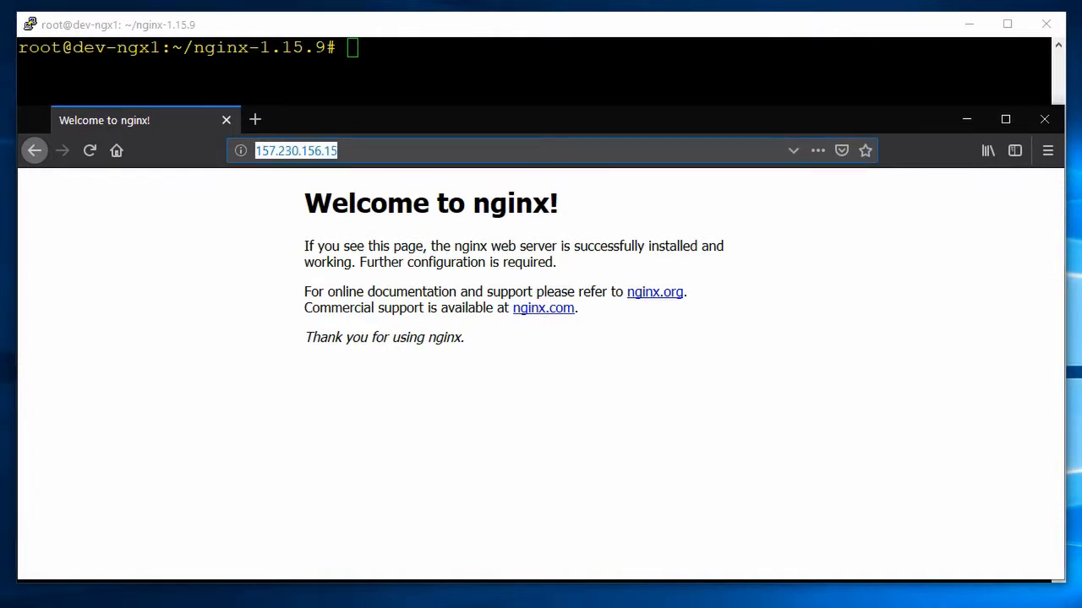
{"action": "double_click", "coordinate": [431, 202]}
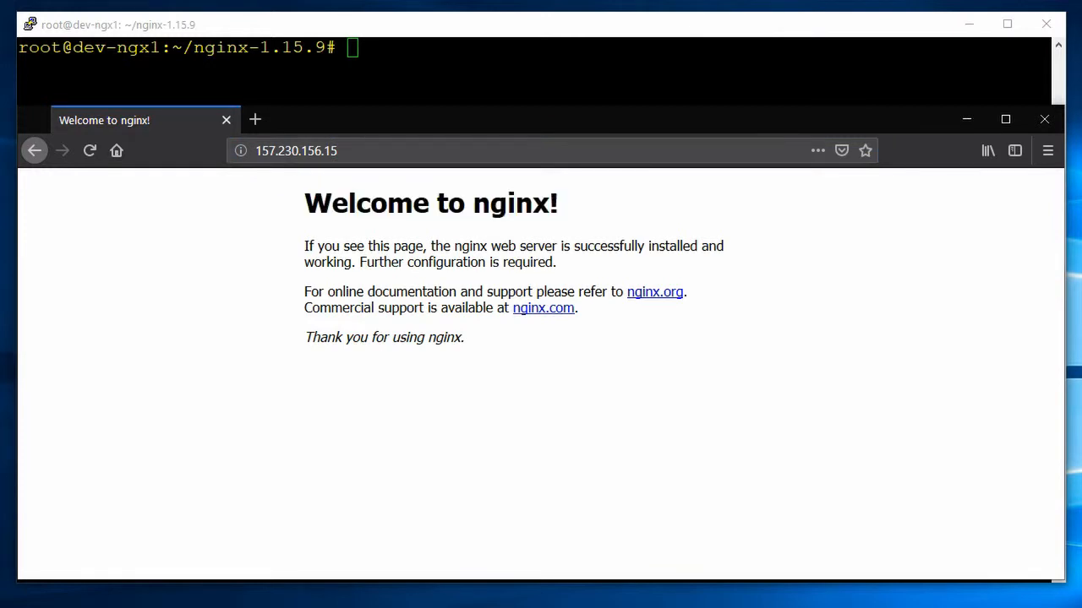
{"action": "mouse_move", "coordinate": [1044, 119]}
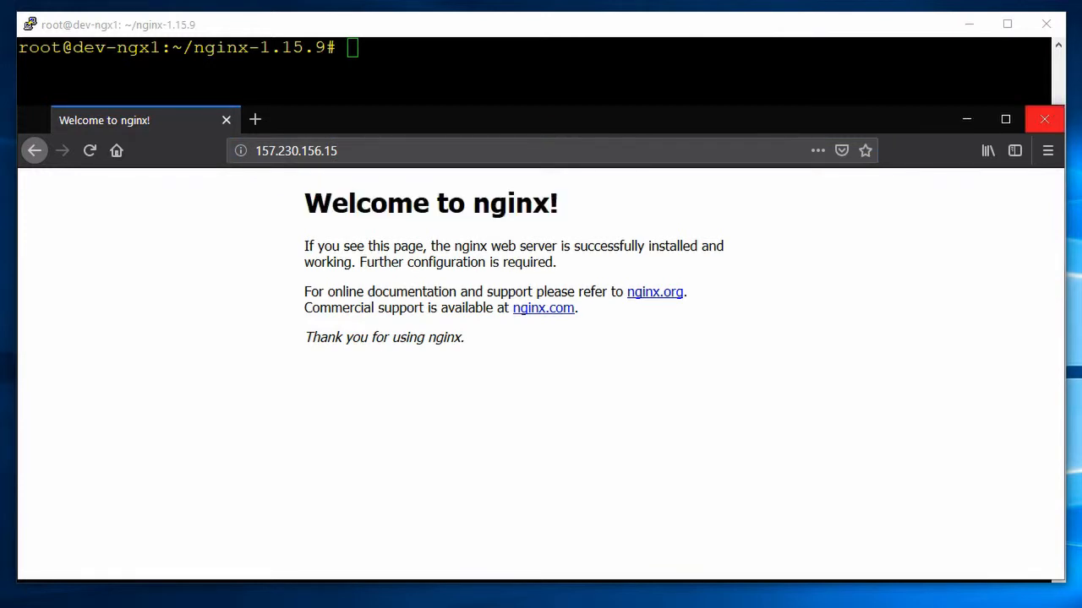
{"action": "left_click", "coordinate": [1044, 119]}
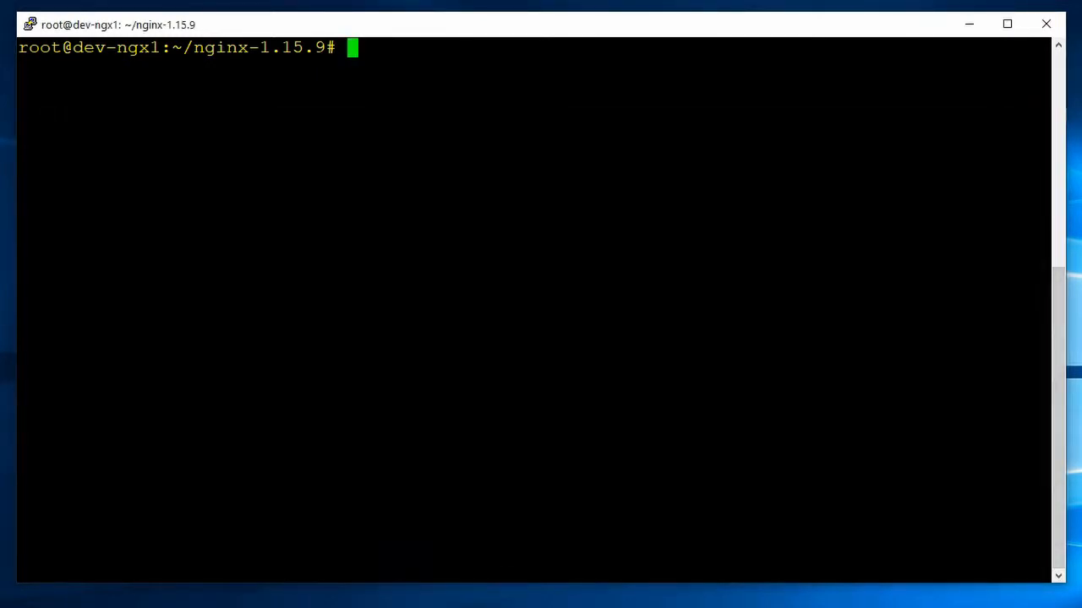
Check nginx -v reports version 1.15.9.
{"action": "type", "text": "ng"}
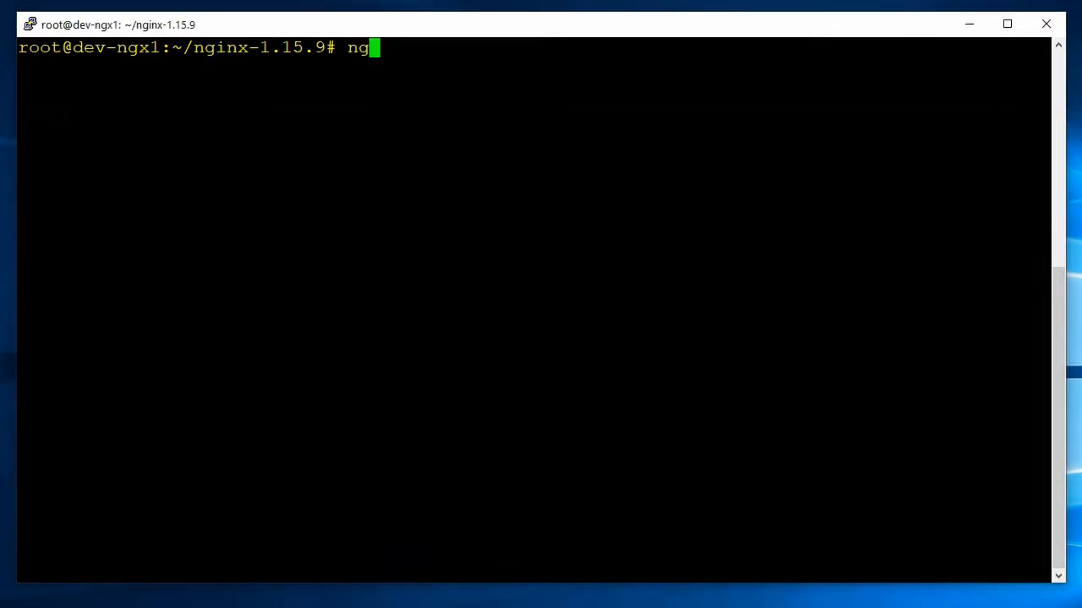
{"action": "type", "text": "inx -v"}
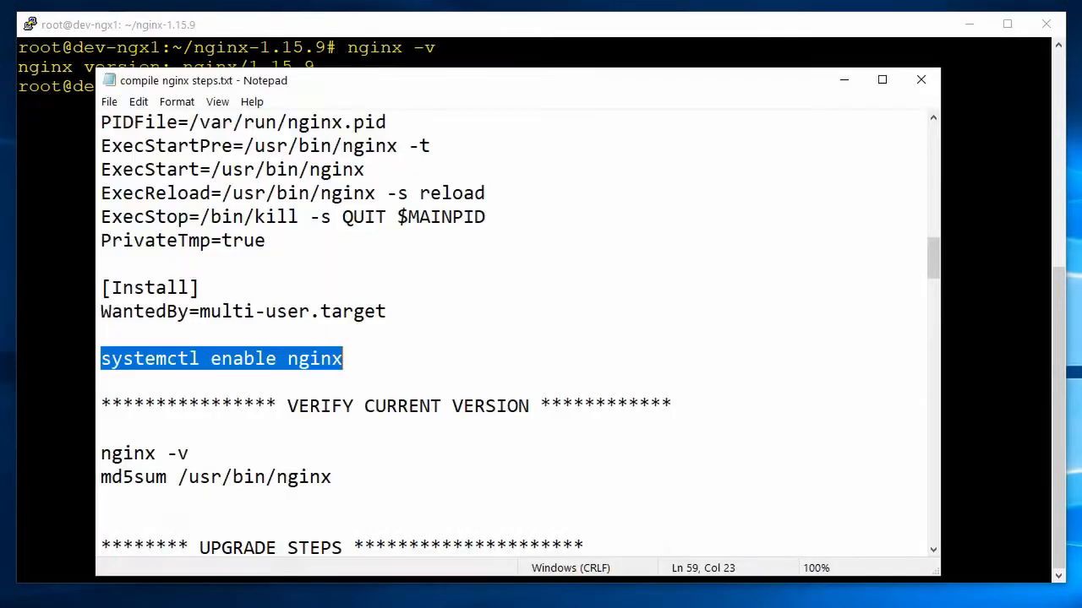
{"action": "scroll", "scroll_direction": "down", "scroll_amount": 3}
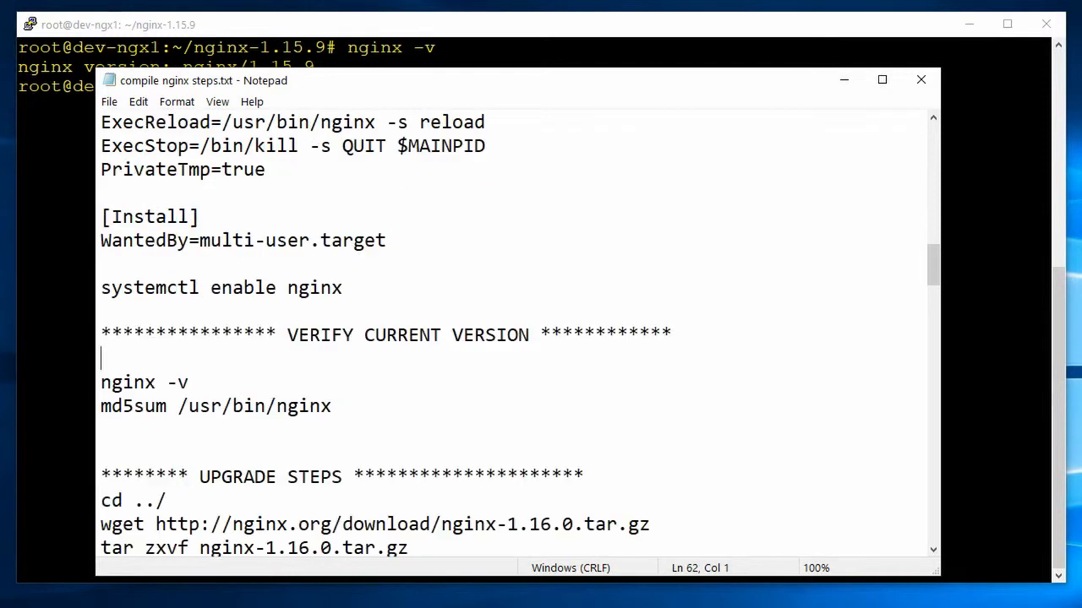
{"action": "scroll", "scroll_direction": "down", "scroll_amount": 3}
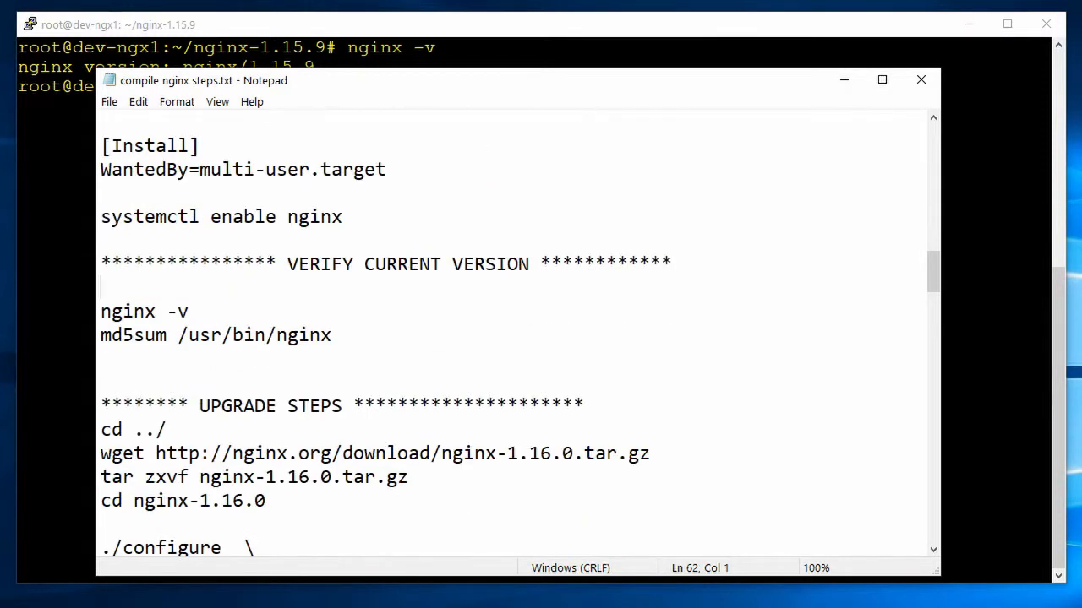
Run md5sum /usr/bin/nginx and record checksum 96106eb7d4b84f4f65aa7f8e071d30a0 in the notes.
{"action": "left_click_drag", "start_coordinate": [101, 335], "coordinate": [331, 335]}
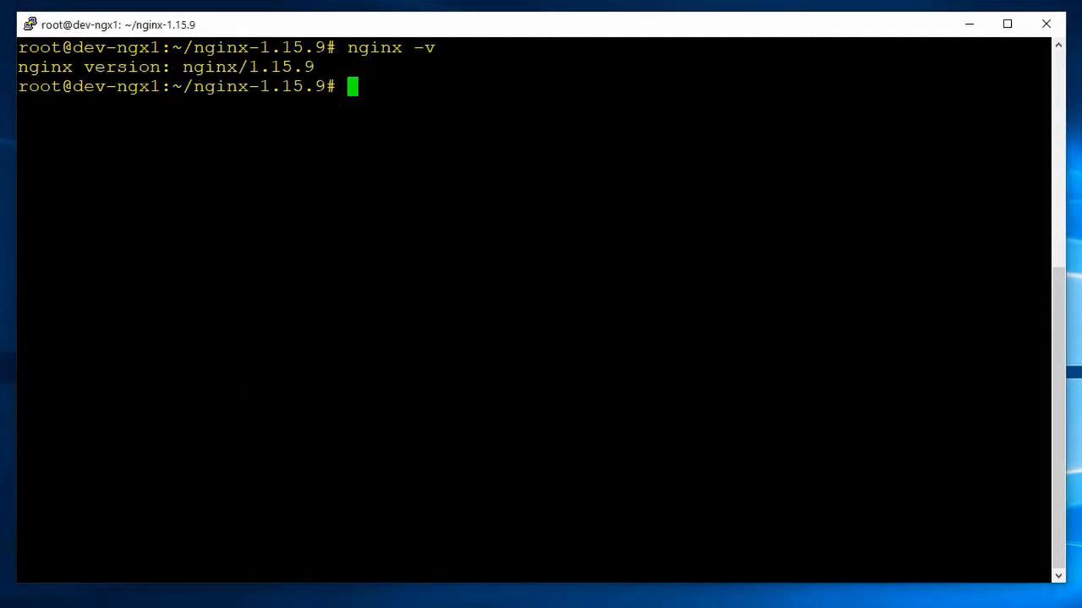
{"action": "type", "text": "md5sum /usr/bin/nginx"}
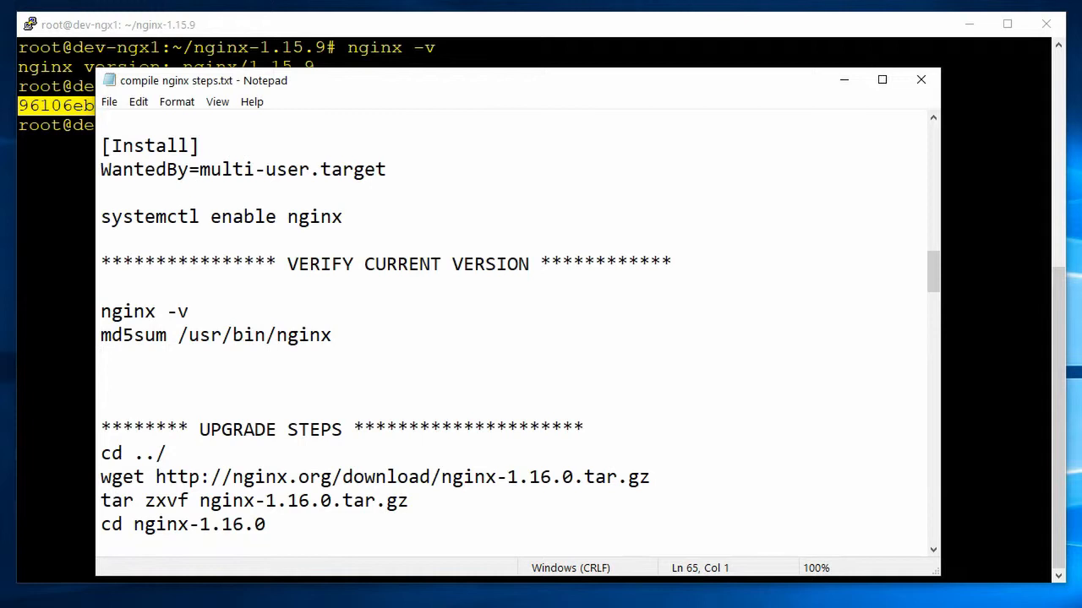
{"action": "type", "text": "96106eb7d4b84f4f65aa7f8e071d30a0  /usr/bin/nginx"}
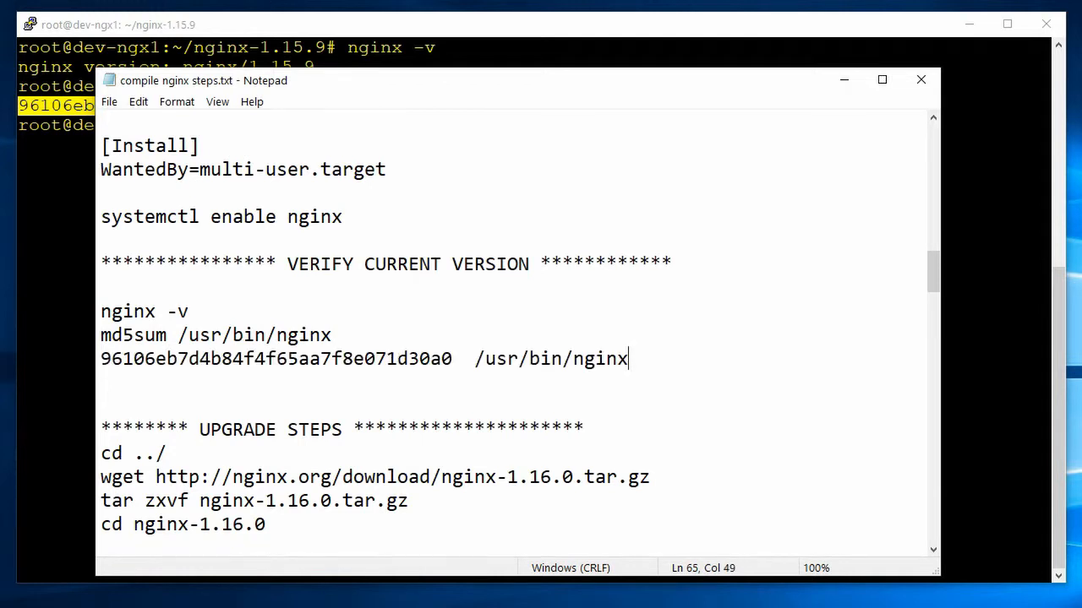
Download nginx-1.16.0.tar.gz with wget from nginx.org and extract it with tar zxvf.
{"action": "scroll", "scroll_direction": "down", "scroll_amount": 3}
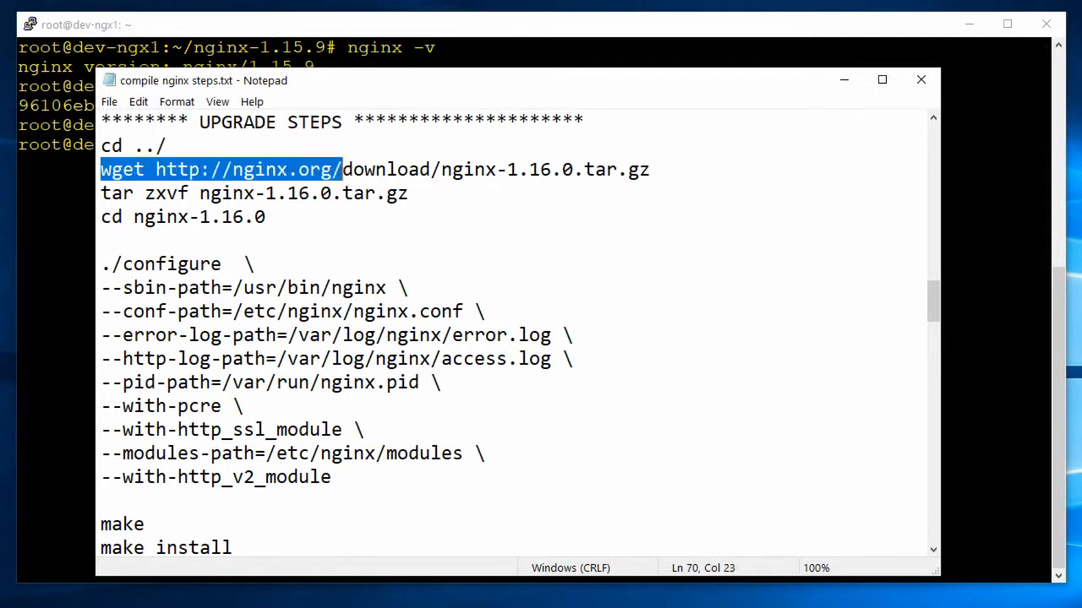
{"action": "left_click_drag", "start_coordinate": [342, 169], "coordinate": [409, 193]}
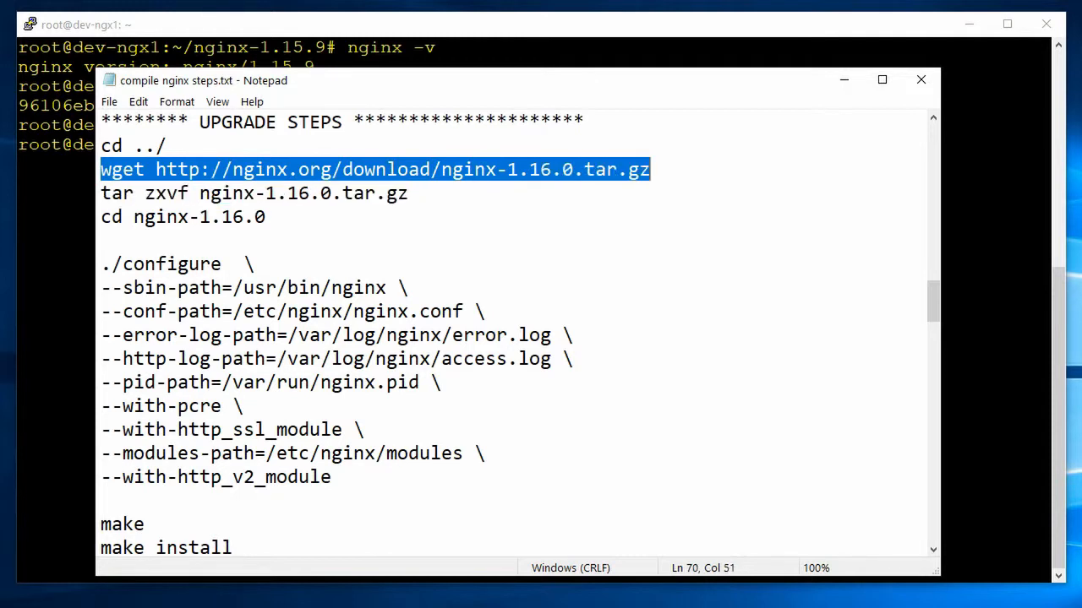
{"action": "right_click", "coordinate": [608, 169]}
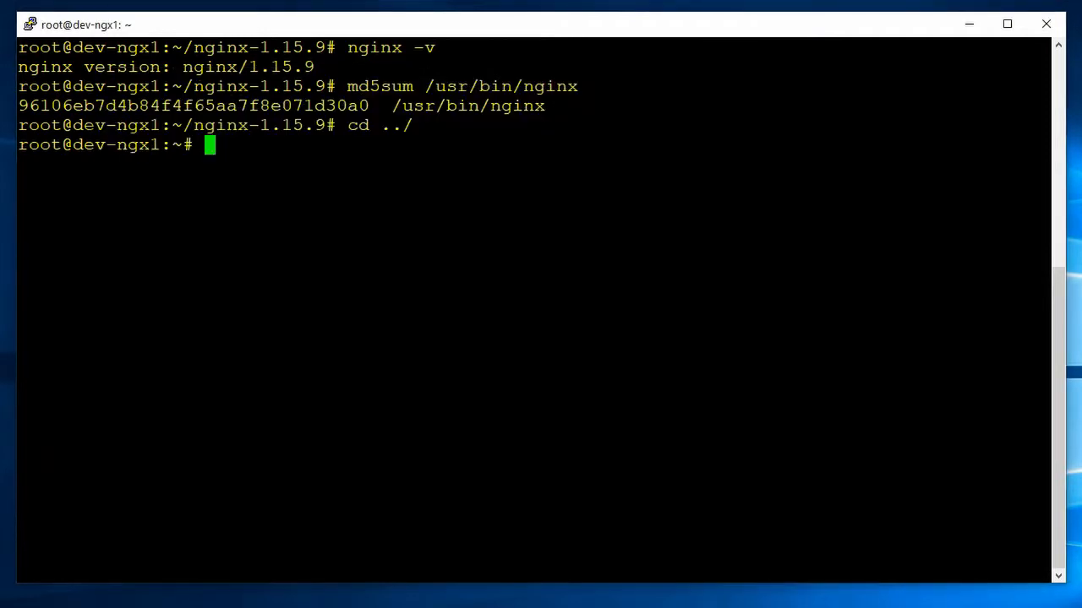
{"action": "type", "text": "wget http://nginx.org/download/nginx-1.16.0.tar.gz"}
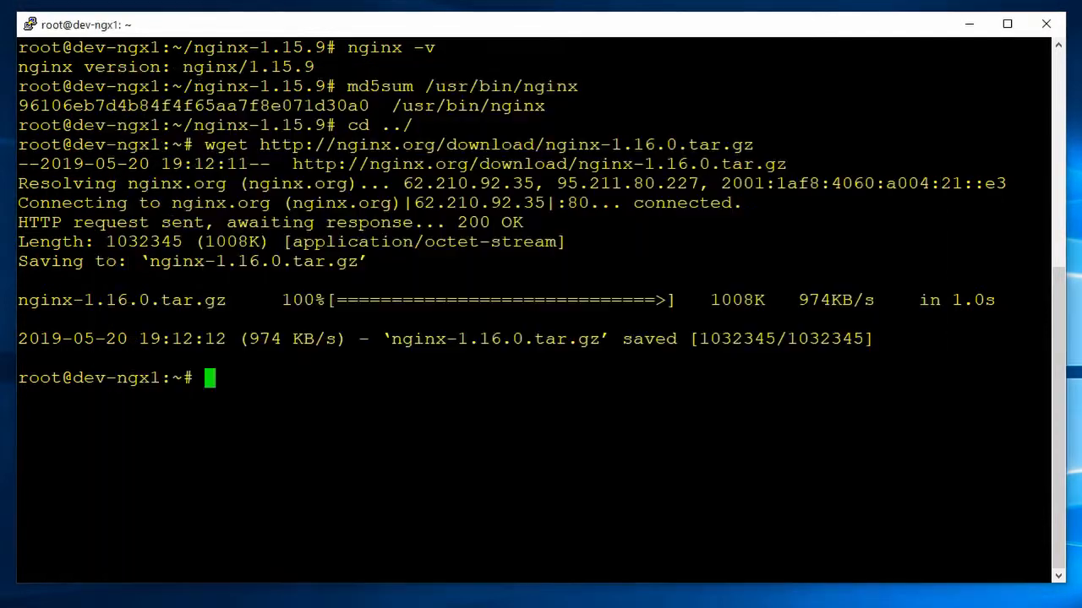
{"action": "type", "text": "tar zxvf nginx-1.16.0.tar.gz"}
{"action": "type", "text": "cd ngin"}
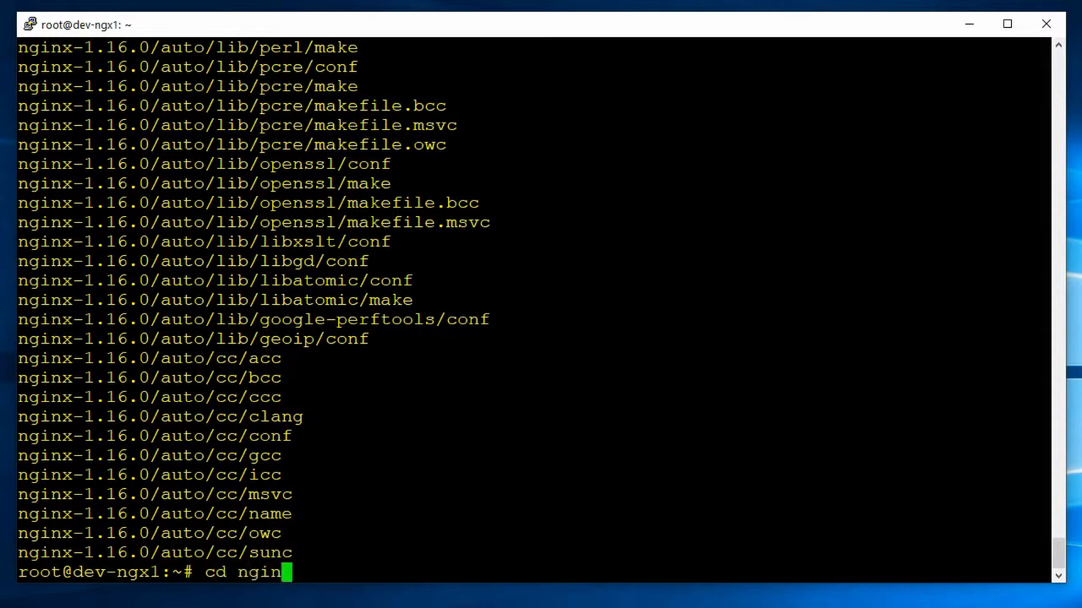
Enter the nginx-1.16.0 folder, run the custom ./configure, then make and make install.
{"action": "type", "text": "x-1.1"}
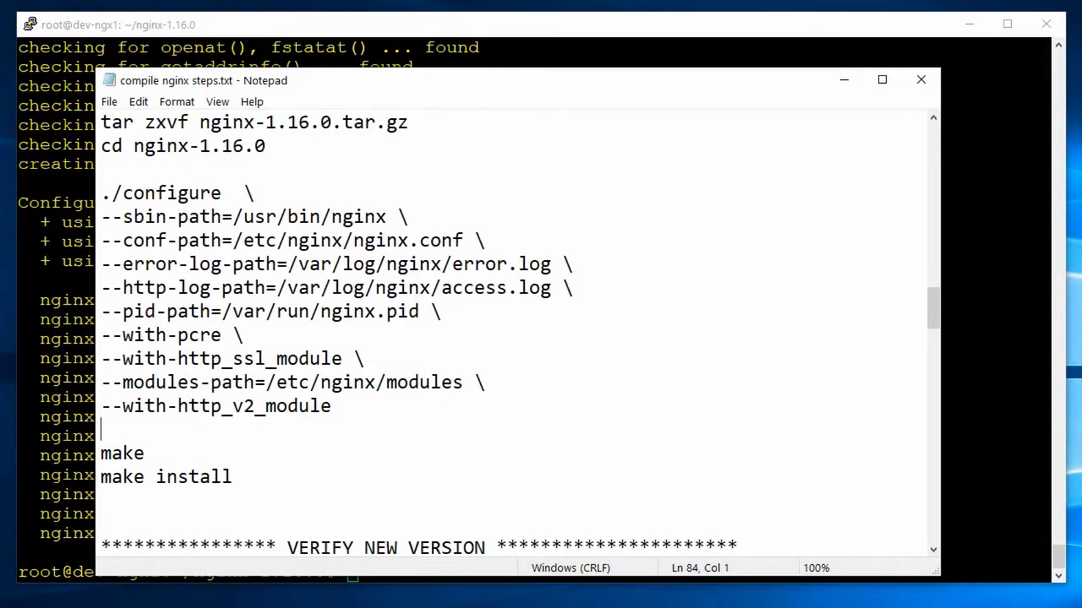
{"action": "double_click", "coordinate": [122, 477]}
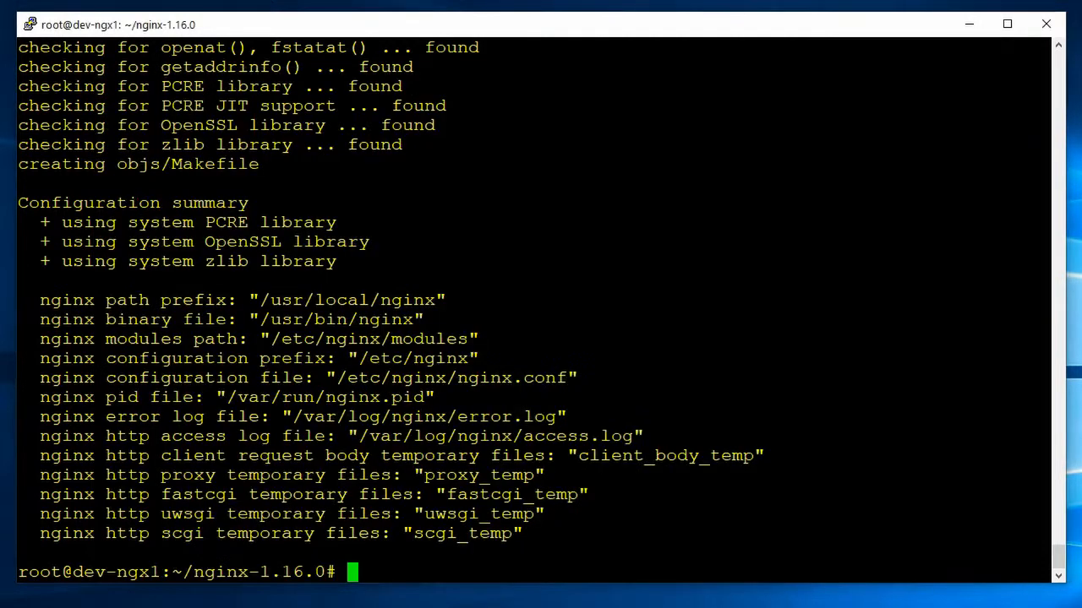
{"action": "type", "text": "clear"}
{"action": "type", "text": "mak"}
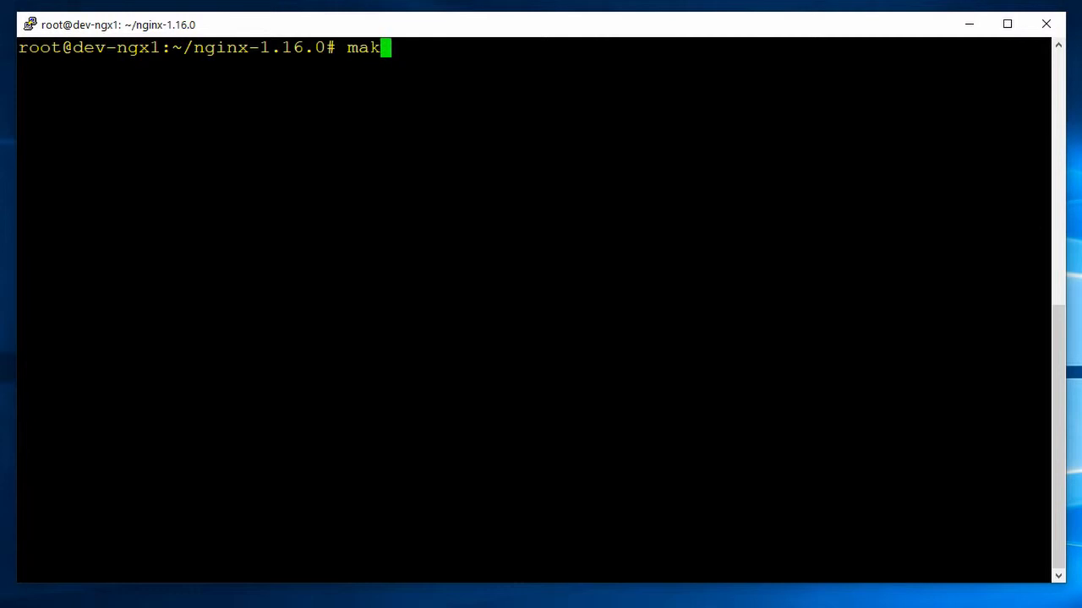
{"action": "key", "text": "Return"}
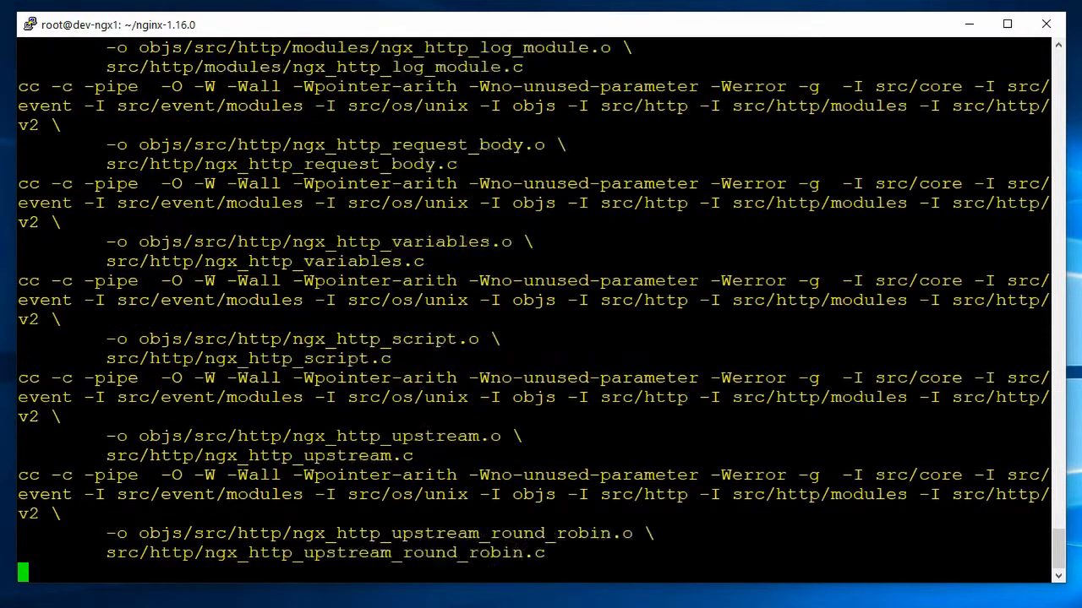
{"action": "scroll", "scroll_direction": "down", "scroll_amount": 3}
{"action": "type", "text": "make"}
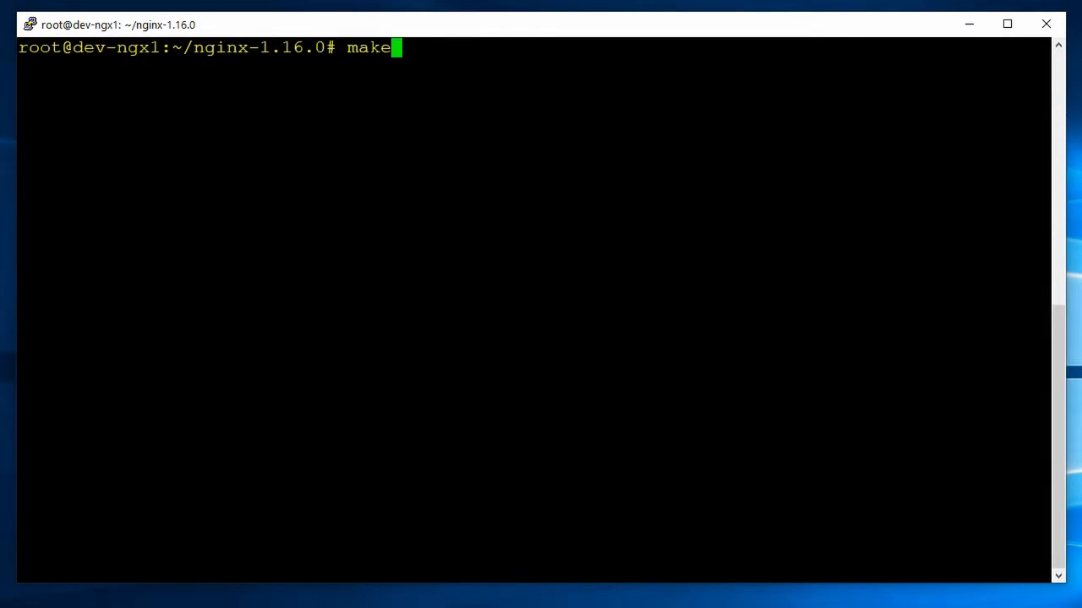
{"action": "type", "text": "install"}
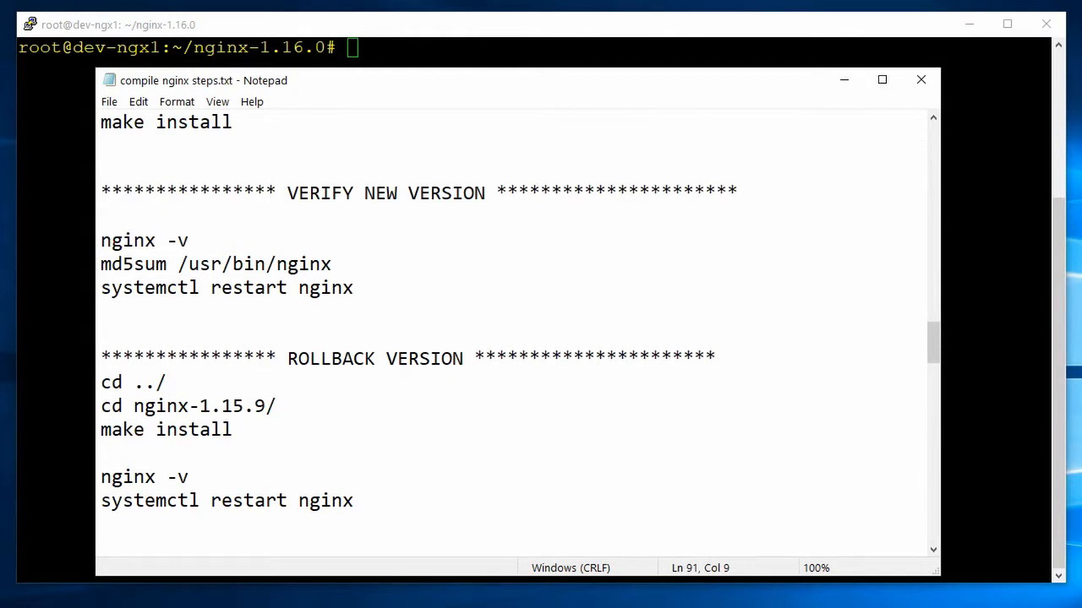
Verify nginx -v shows 1.16.0 and record the new md5sum f900d8d3... for /usr/bin/nginx in the notes.
{"action": "double_click", "coordinate": [127, 240]}
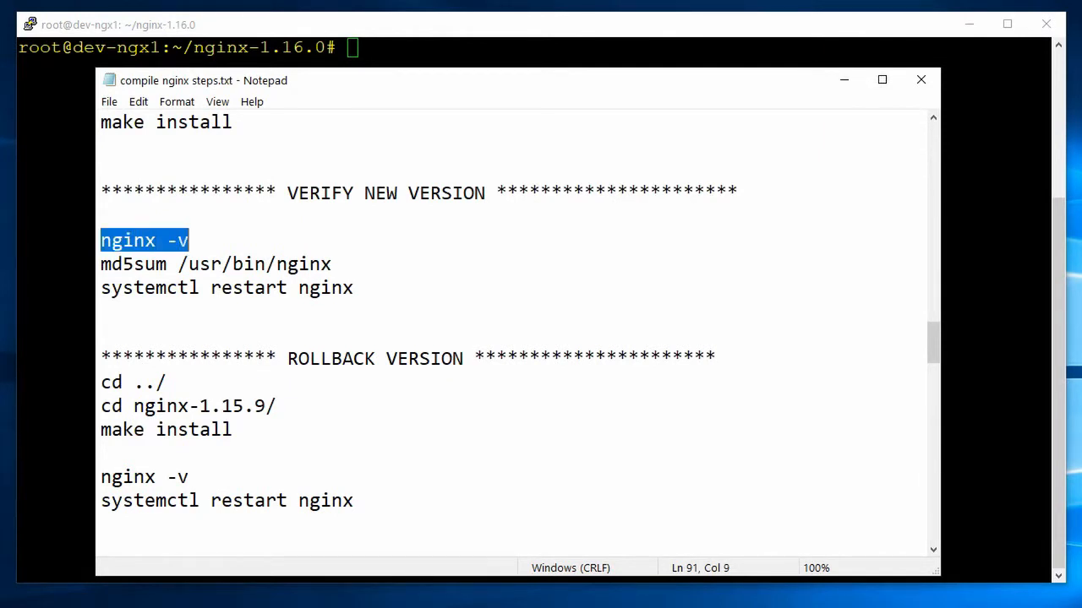
{"action": "right_click", "coordinate": [144, 240]}
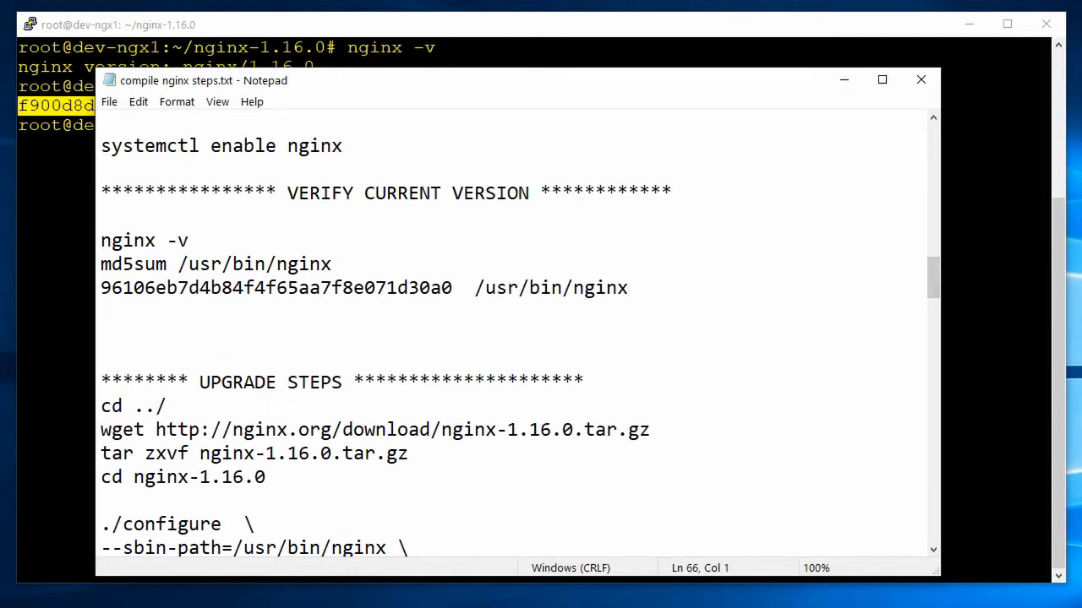
{"action": "type", "text": "f900d8d300500d350882a2a18f36e56e  /usr/bin/nginx"}
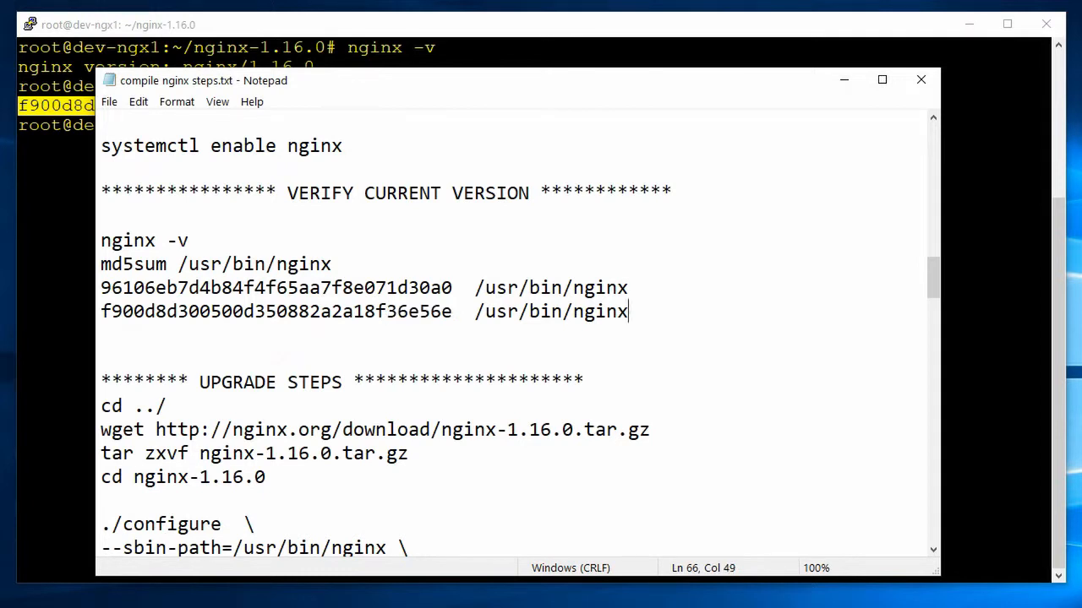
Restart the nginx service with systemctl and check nginx -v again.
{"action": "scroll", "scroll_direction": "down", "scroll_amount": 3}
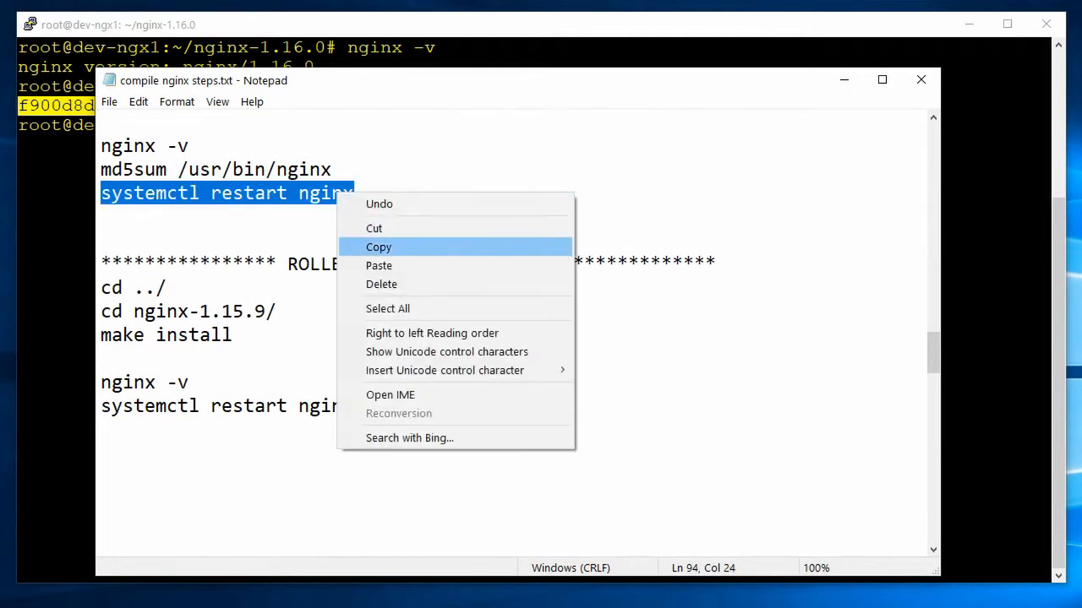
{"action": "left_click", "coordinate": [378, 246]}
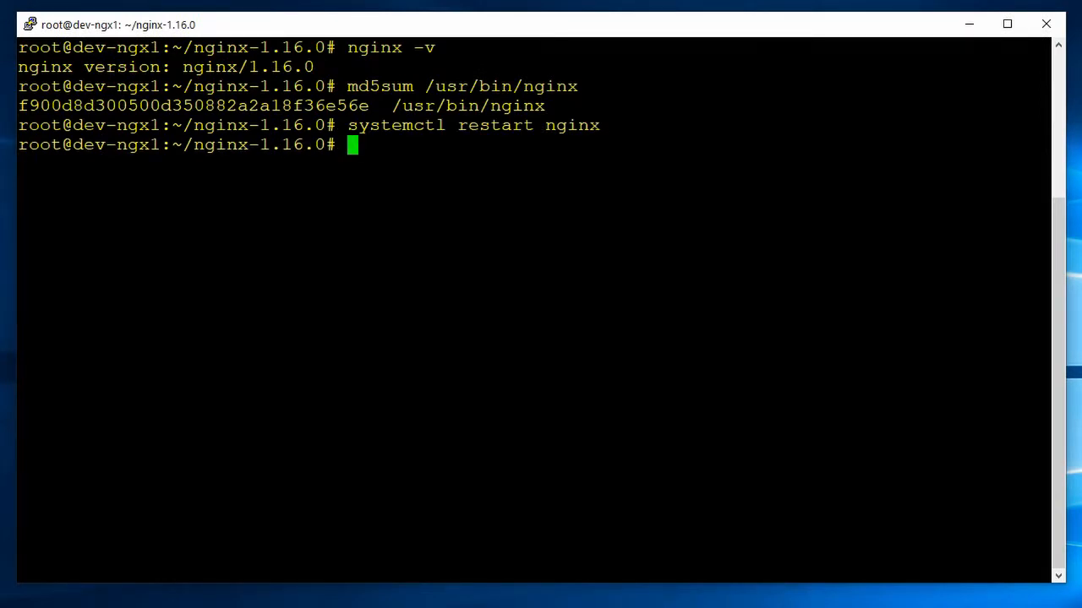
{"action": "double_click", "coordinate": [373, 47]}
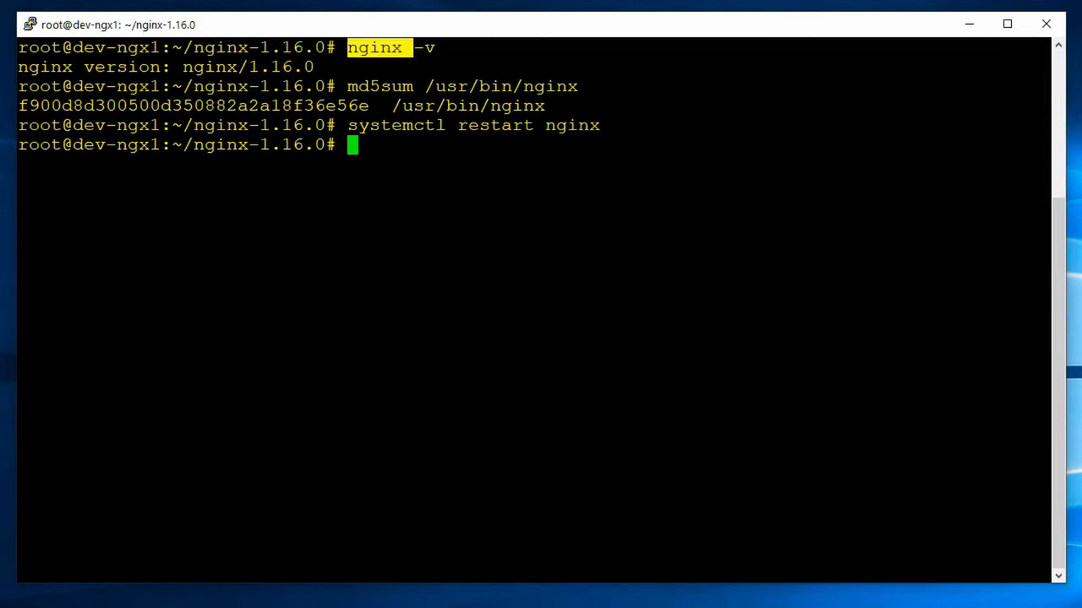
{"action": "type", "text": "nginx -v"}
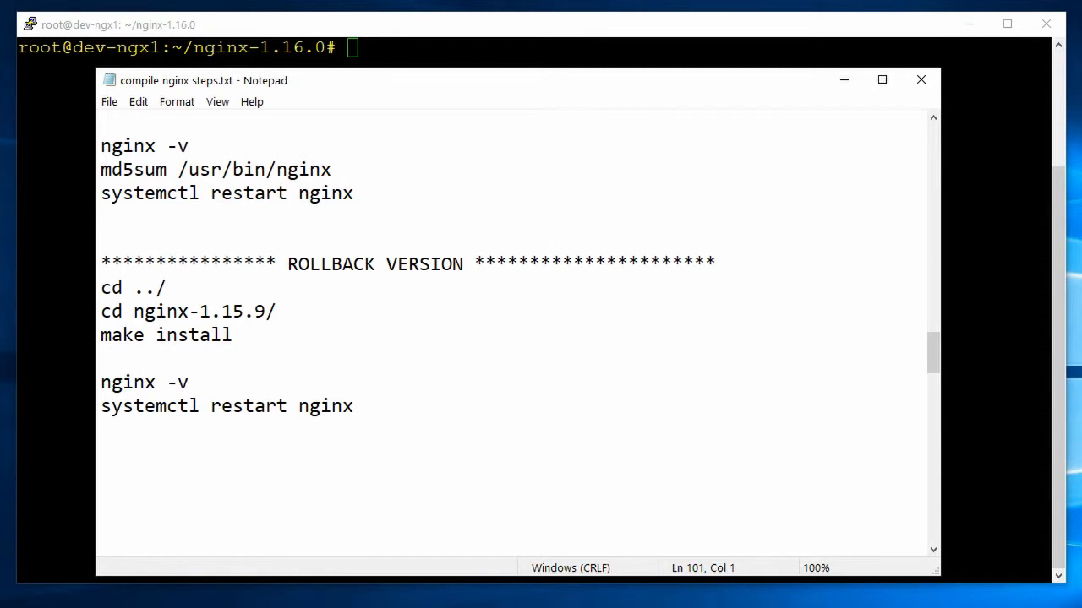
Return to the nginx-1.15.9 source folder and run make install to roll back.
{"action": "left_click_drag", "start_coordinate": [288, 264], "coordinate": [463, 264]}
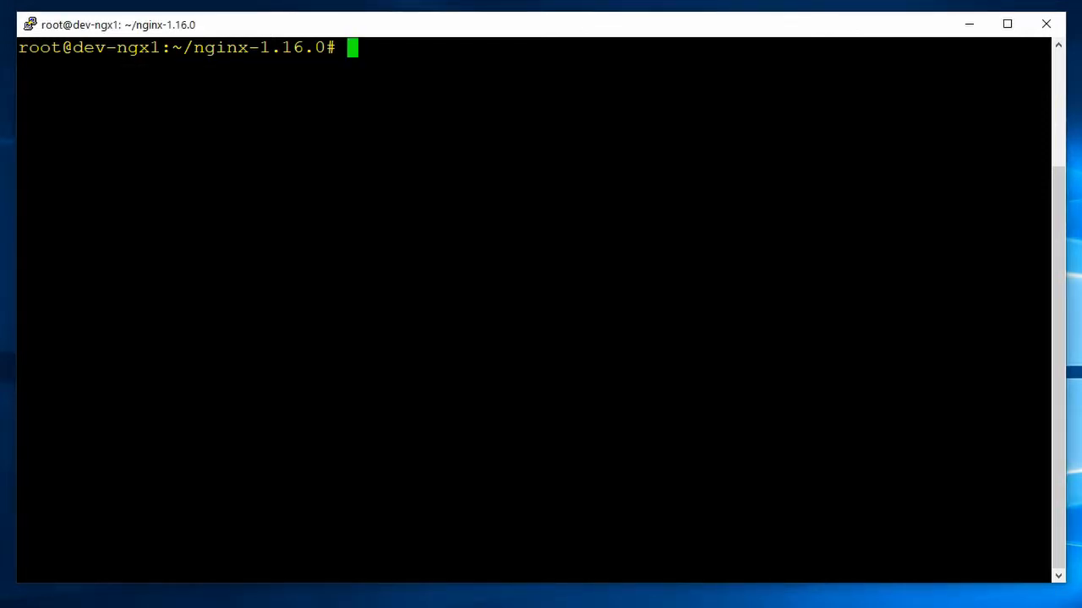
{"action": "type", "text": "cd ../"}
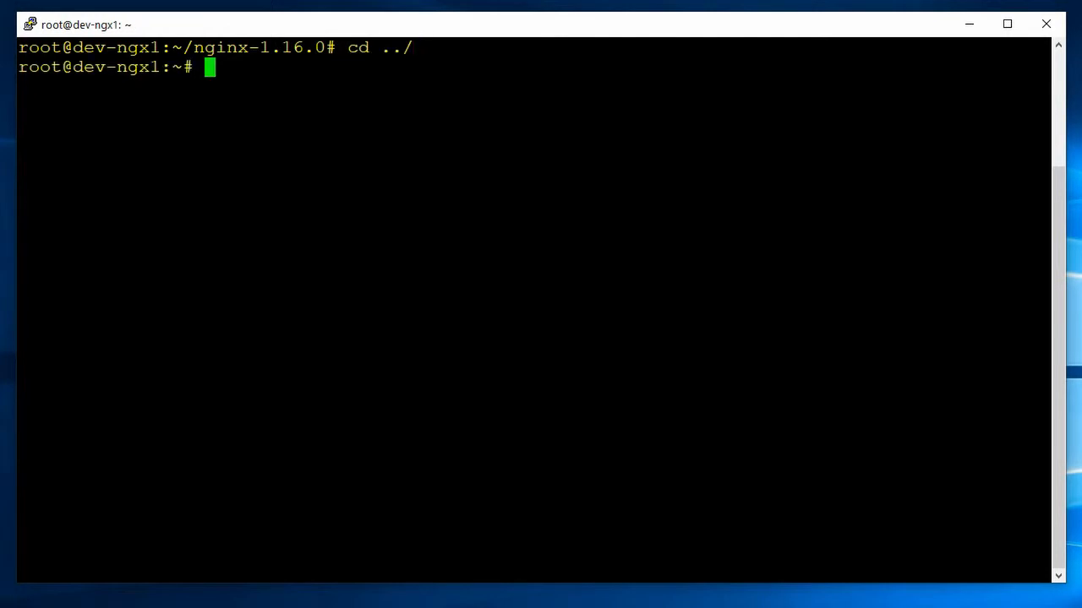
{"action": "type", "text": "cd"}
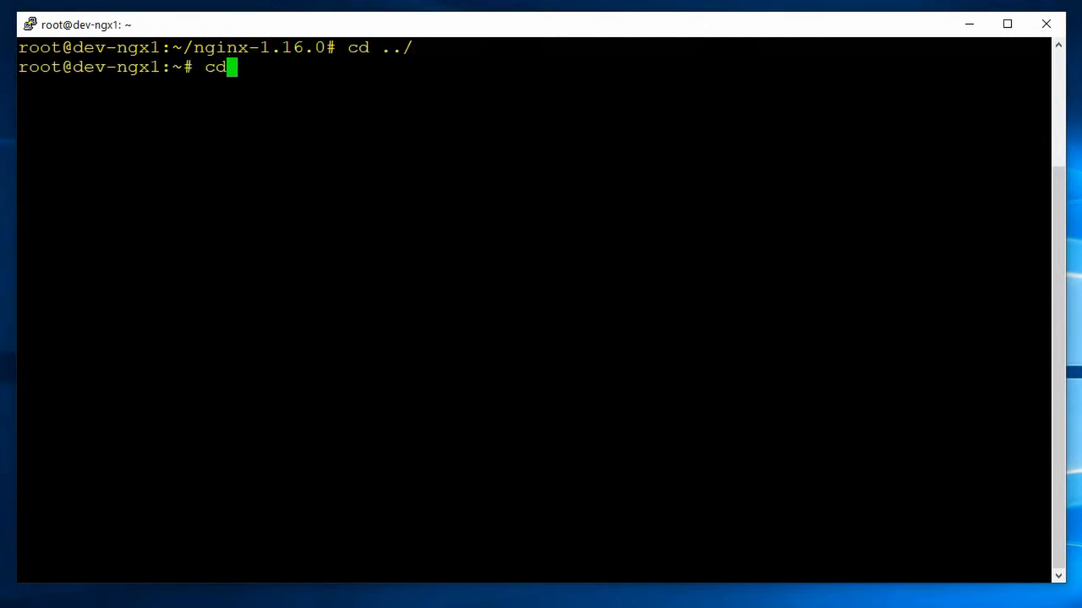
{"action": "type", "text": "nginx-1.15.9/"}
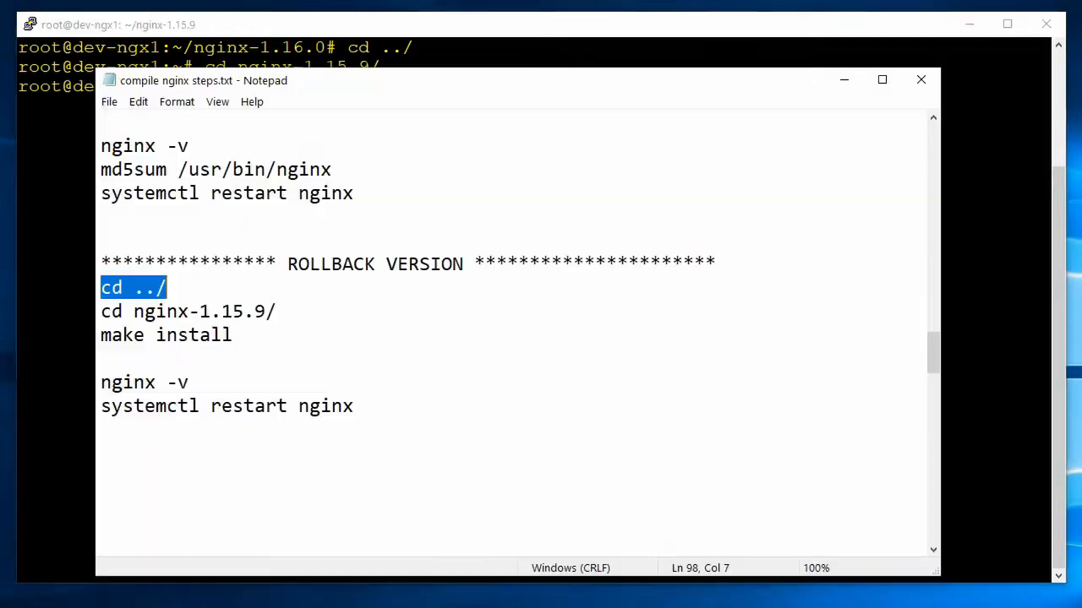
{"action": "left_click", "coordinate": [101, 334]}
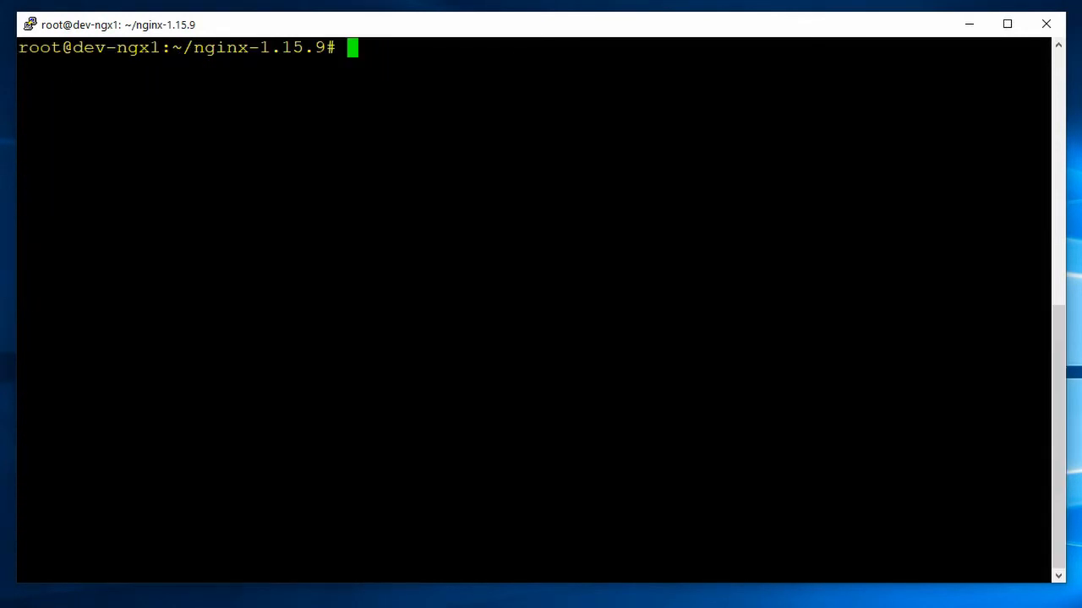
Confirm nginx -v reports 1.15.9 and restart the service with systemctl restart nginx.
{"action": "type", "text": "nginx -v"}
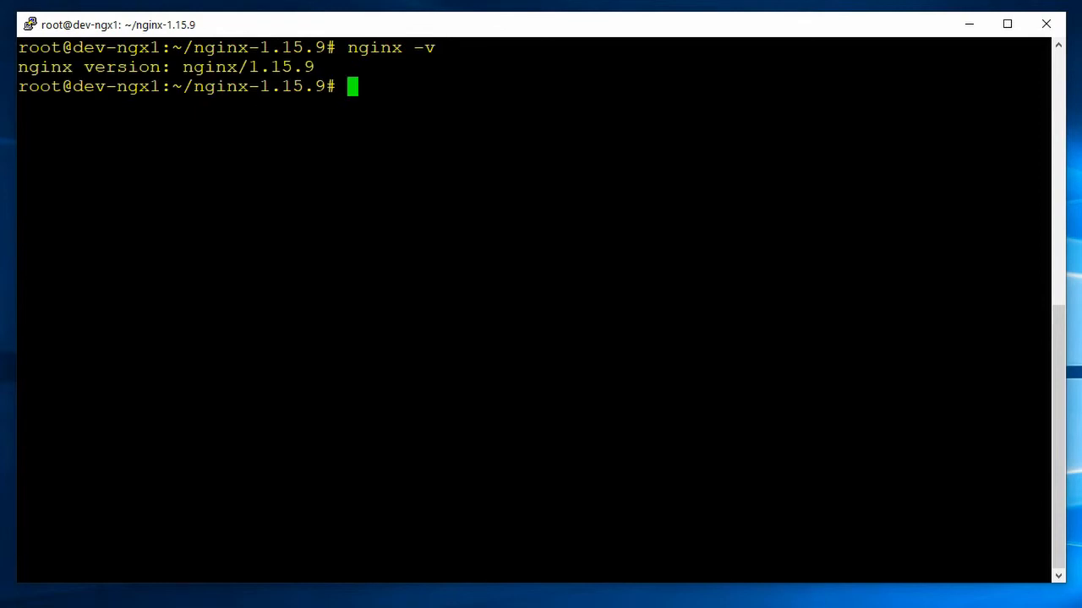
{"action": "double_click", "coordinate": [143, 382]}
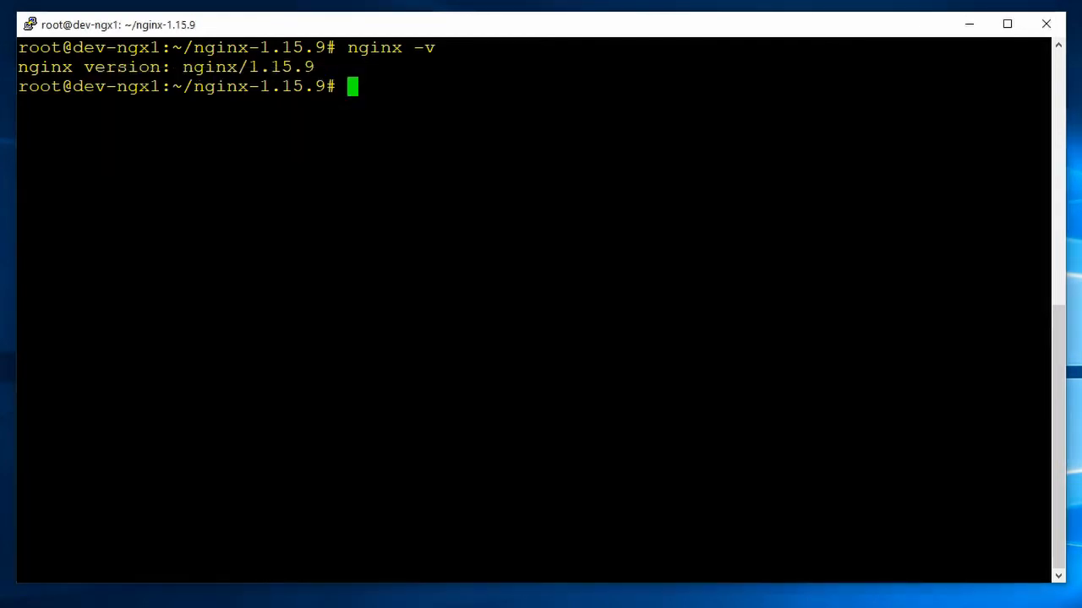
{"action": "type", "text": "systemctl restart nginx"}
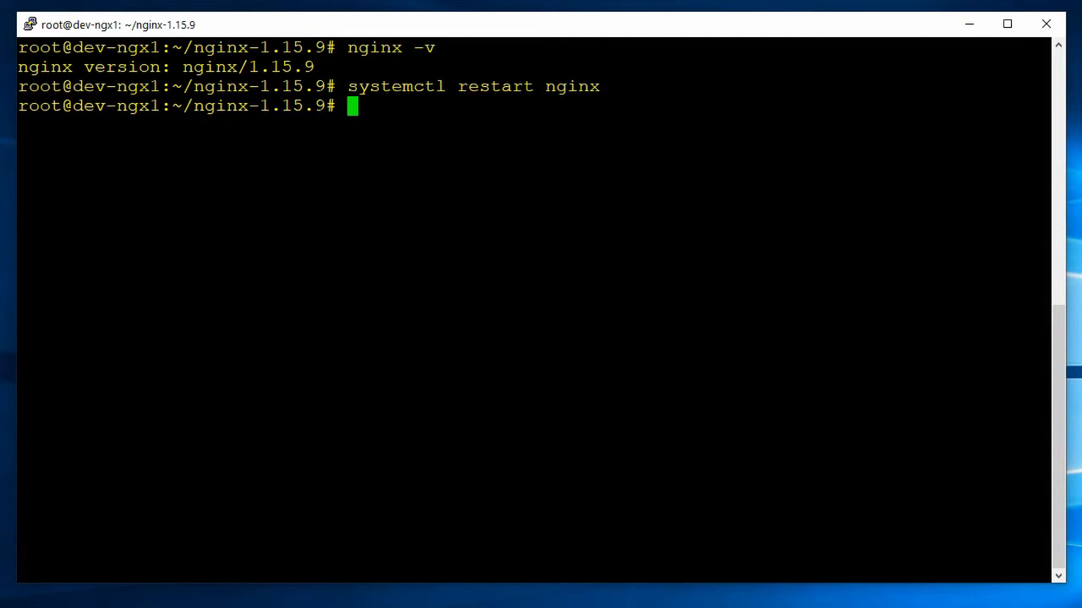
{"action": "type", "text": "nginx -v"}
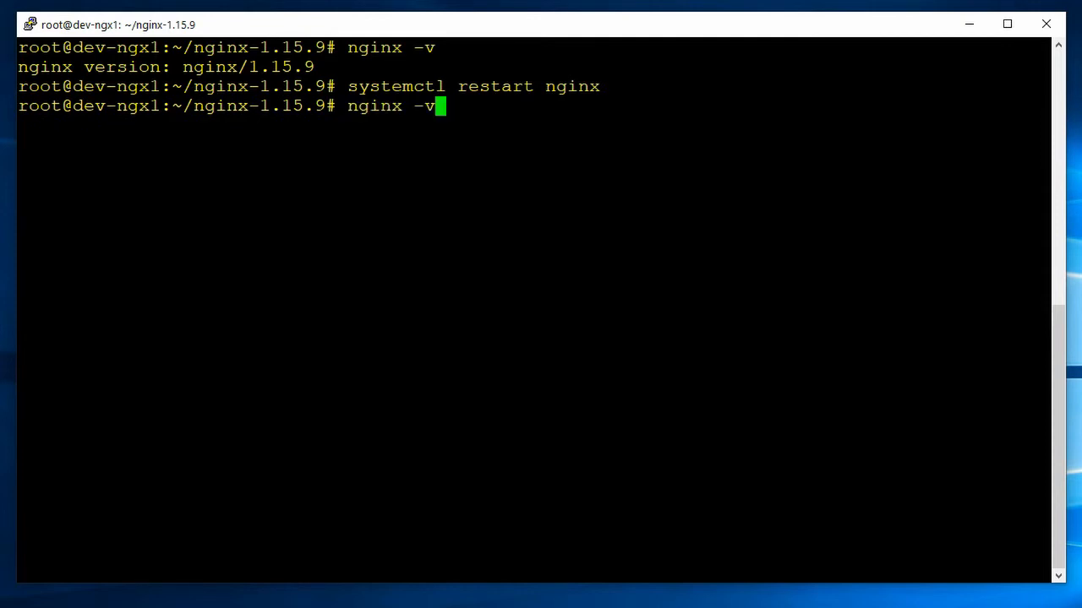